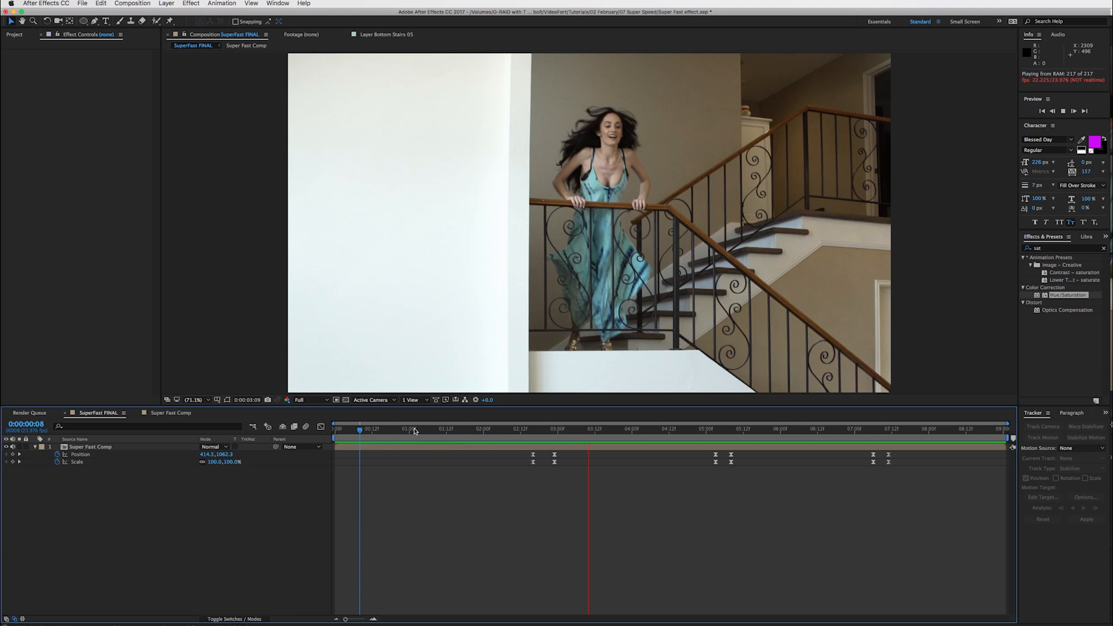
{"action": "mouse_move", "coordinate": [469, 470]}
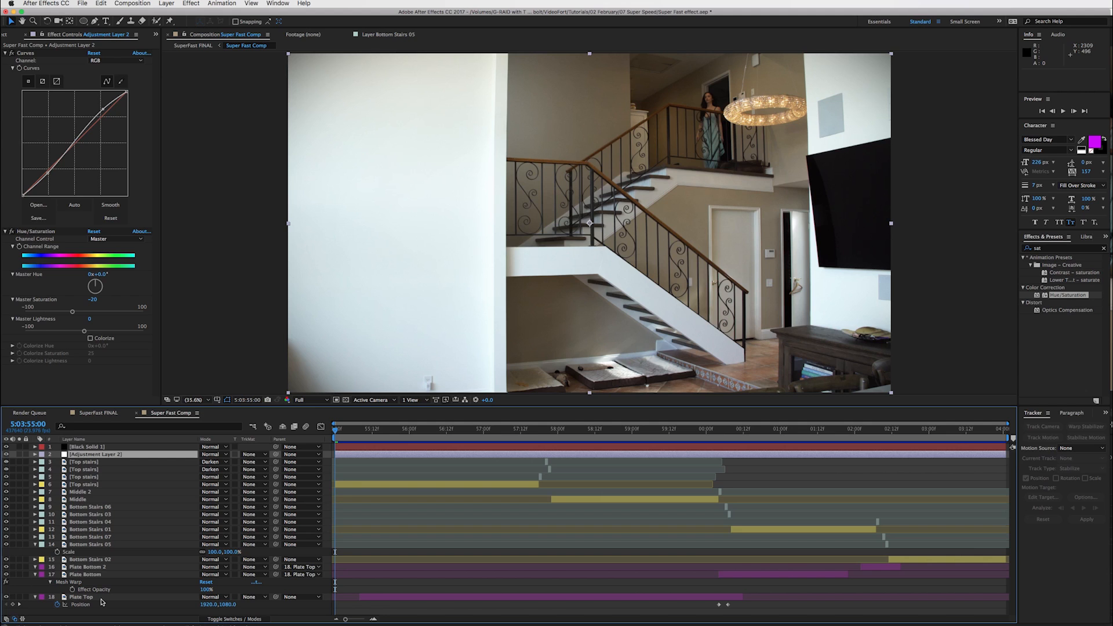
Step: Browse the Middle, Top and Bottom Stairs clips in the Project panel, then open Top stairs in the Footage viewer
{"action": "left_click", "coordinate": [14, 33]}
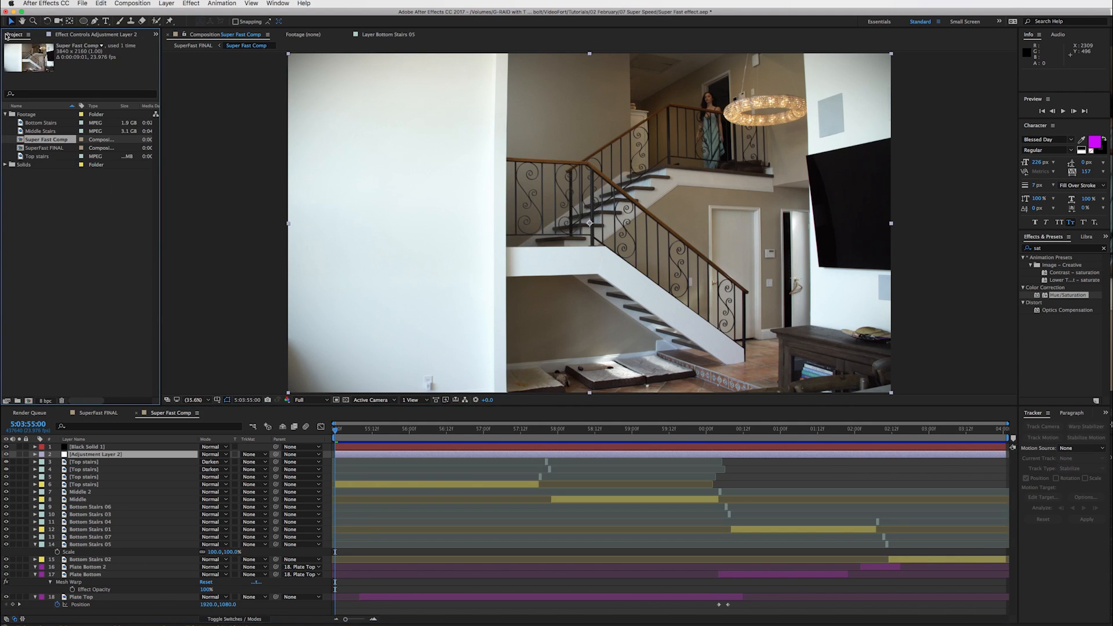
{"action": "left_click", "coordinate": [42, 131]}
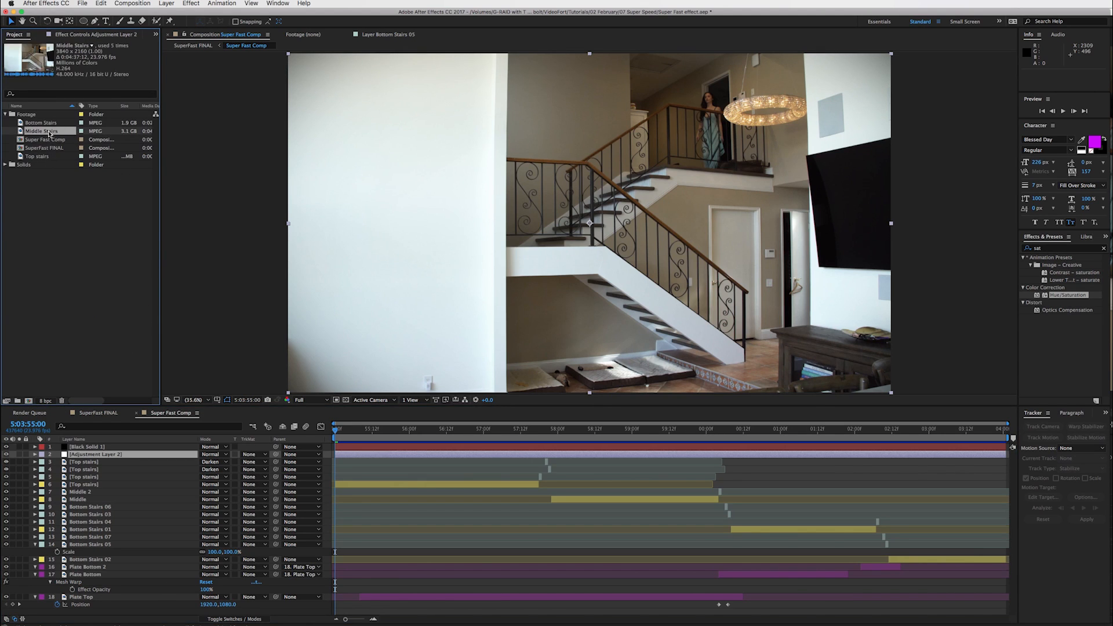
{"action": "left_click", "coordinate": [39, 157]}
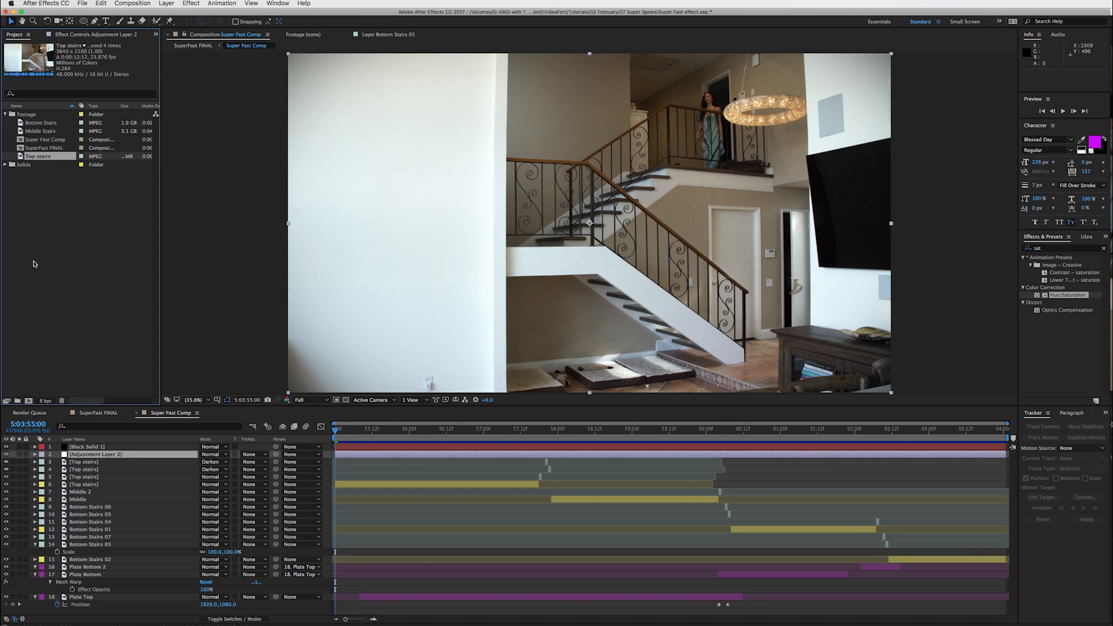
{"action": "left_click", "coordinate": [41, 121]}
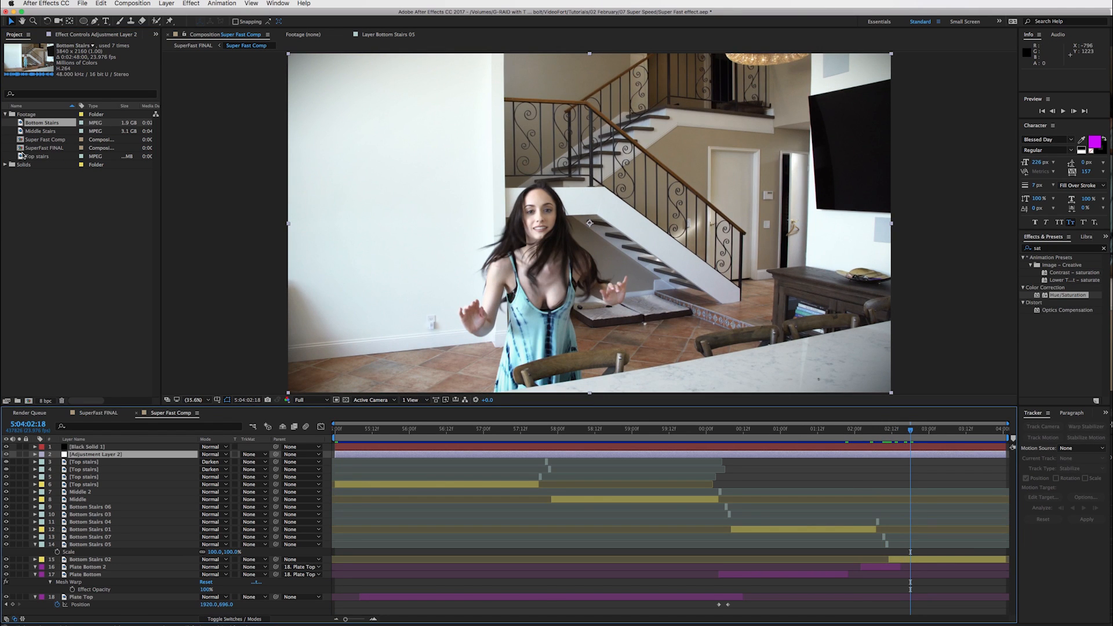
{"action": "left_click", "coordinate": [37, 156]}
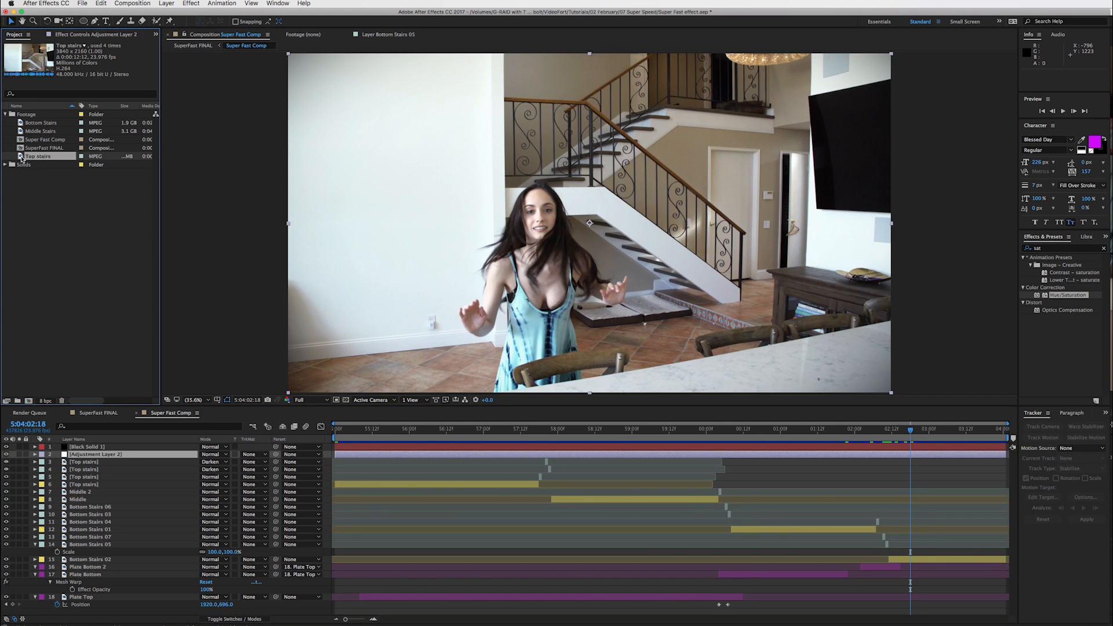
{"action": "double_click", "coordinate": [38, 156]}
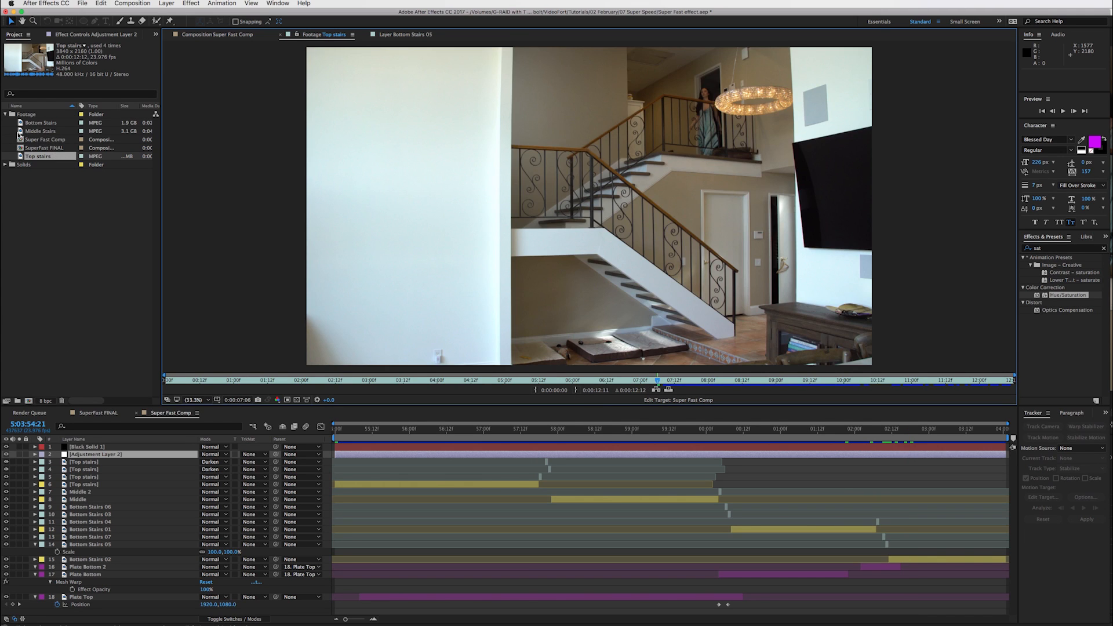
Step: Preview the Middle Stairs source footage up to the woman at the railing, then return to Super Fast Comp
{"action": "left_click", "coordinate": [40, 131]}
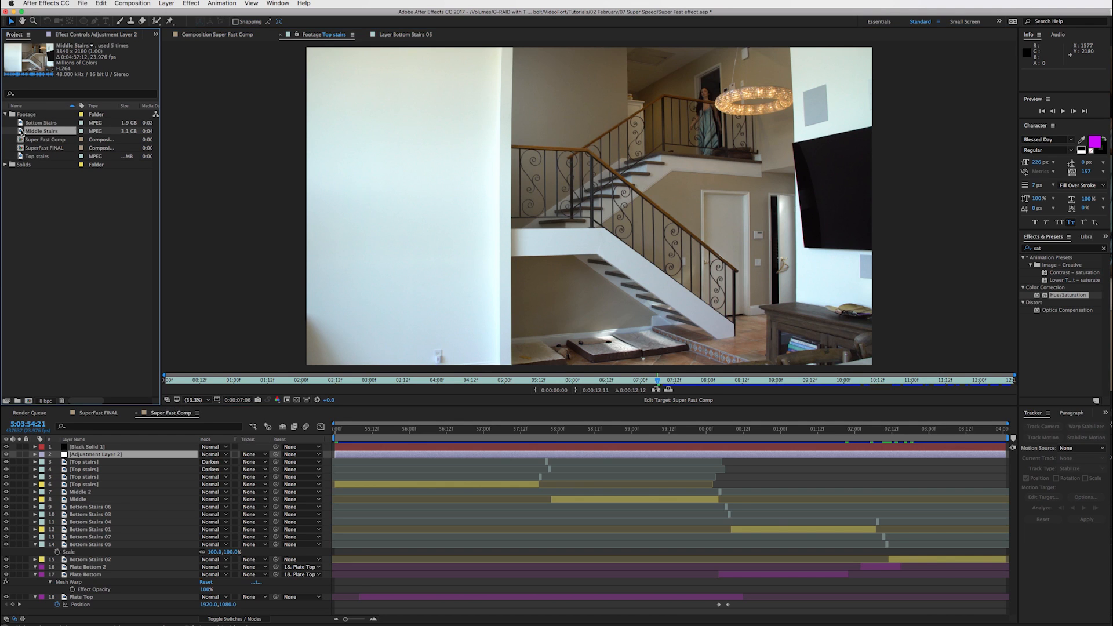
{"action": "double_click", "coordinate": [42, 131]}
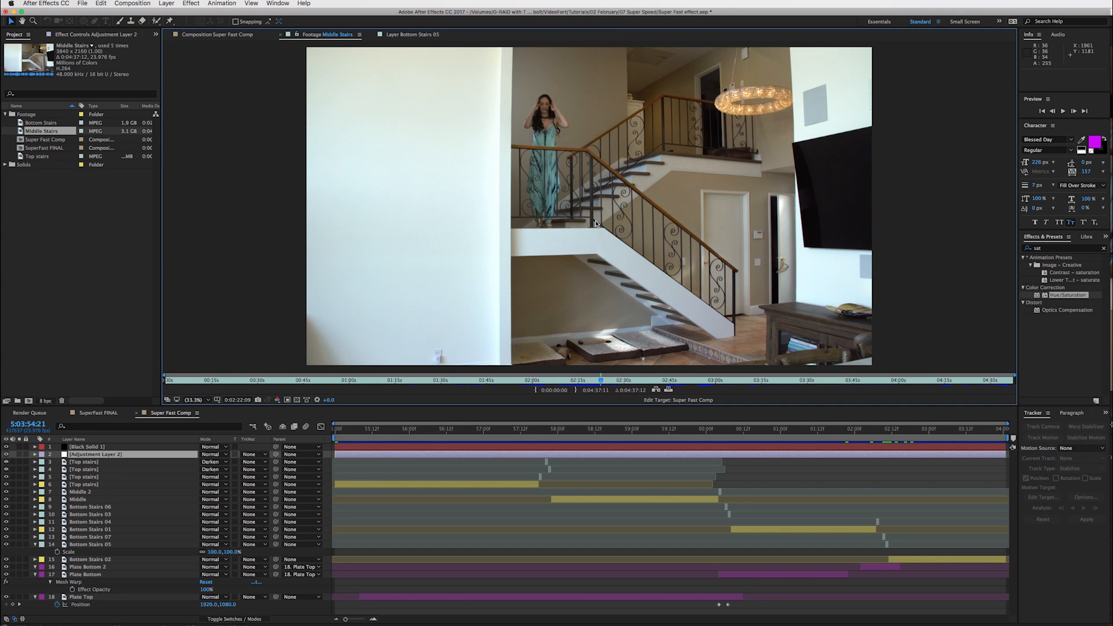
{"action": "left_click_drag", "start_coordinate": [599, 384], "coordinate": [552, 384]}
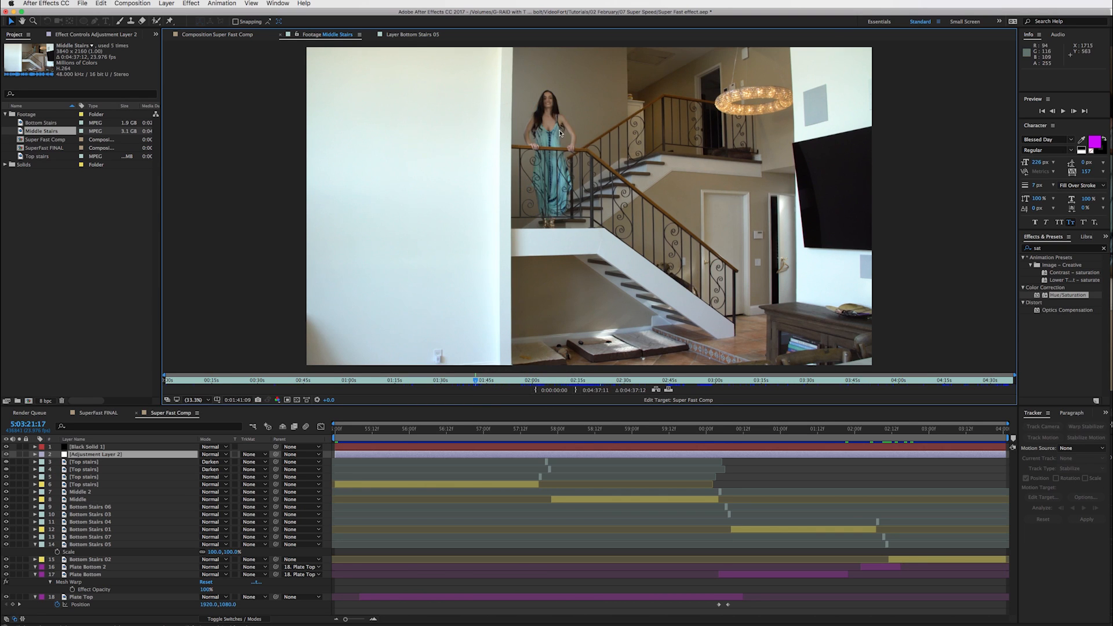
{"action": "mouse_move", "coordinate": [591, 153]}
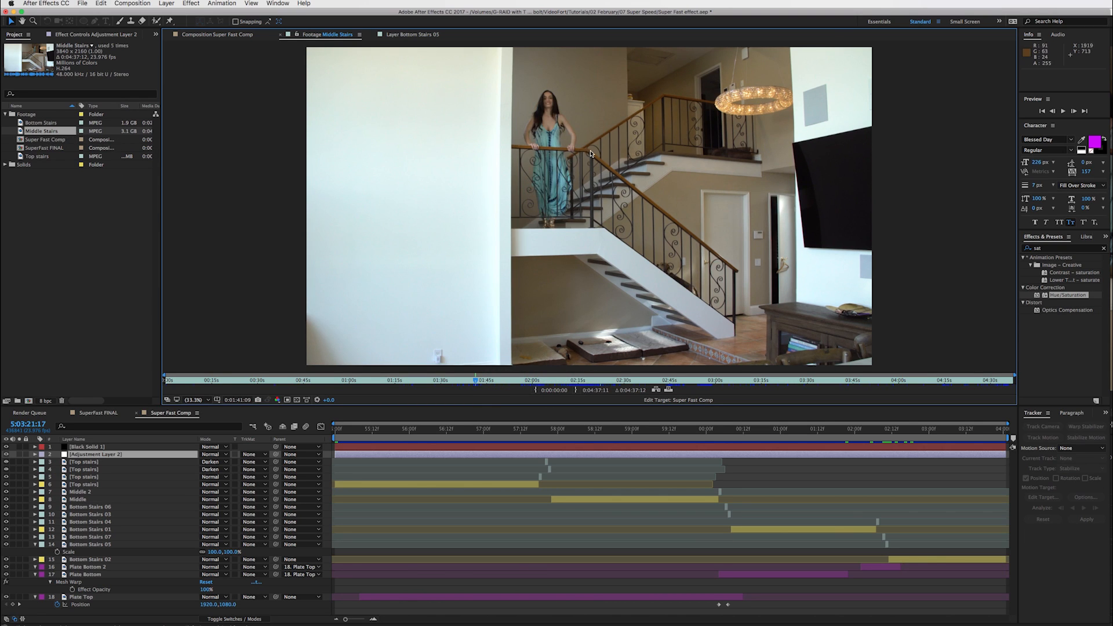
{"action": "mouse_move", "coordinate": [488, 515]}
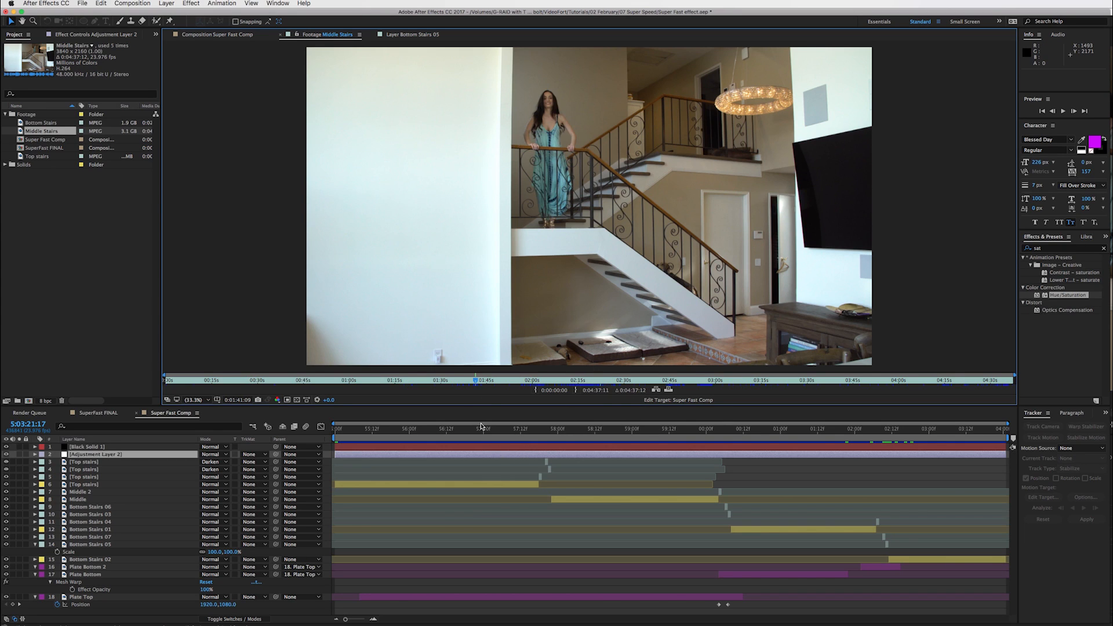
{"action": "left_click", "coordinate": [424, 33]}
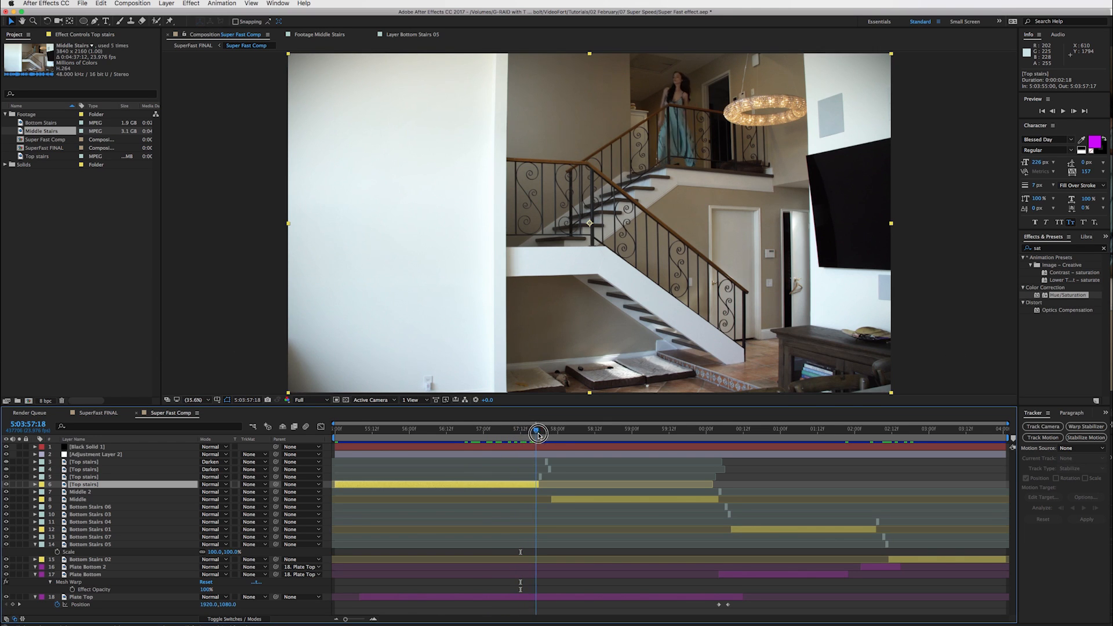
Step: Scrub through the frames where the stair clips hand off to each other
{"action": "left_click_drag", "start_coordinate": [538, 432], "coordinate": [548, 433]}
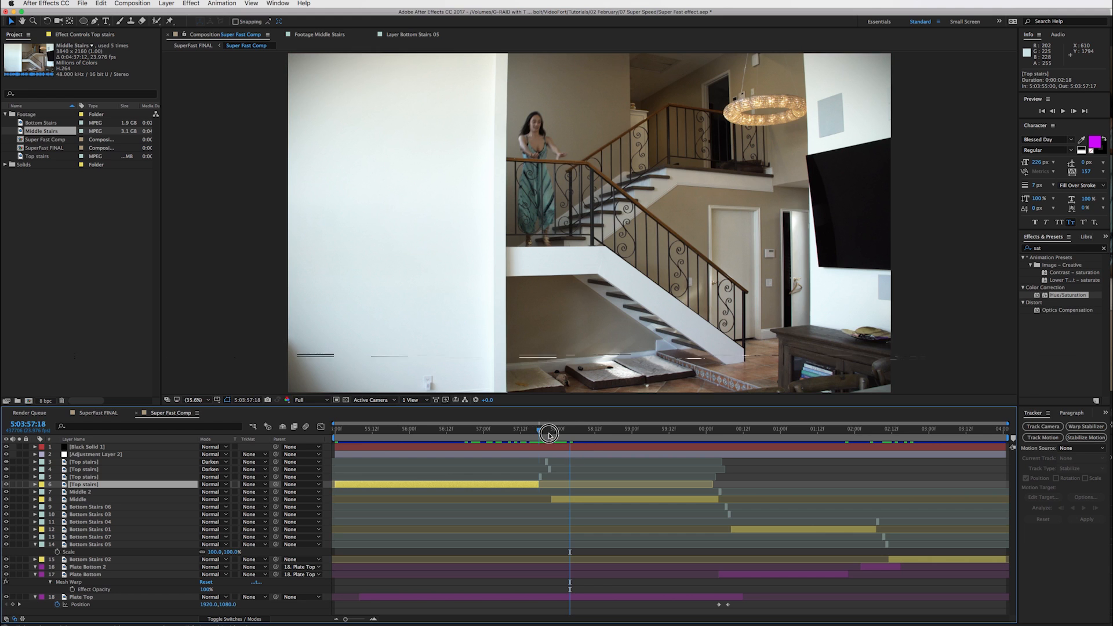
{"action": "left_click_drag", "start_coordinate": [549, 436], "coordinate": [568, 436]}
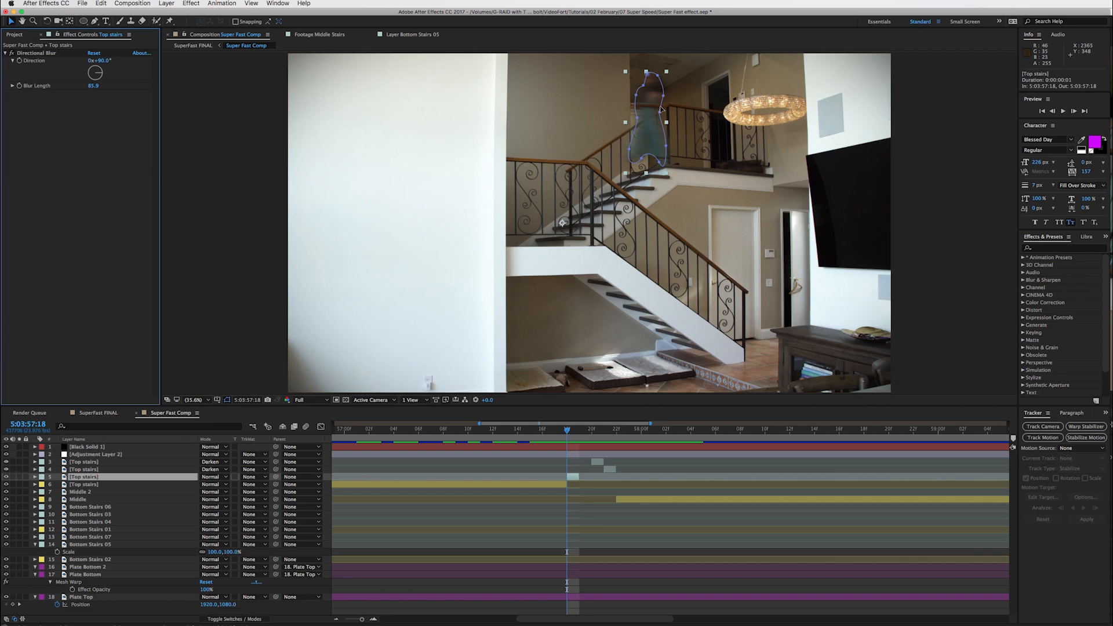
{"action": "mouse_move", "coordinate": [642, 124]}
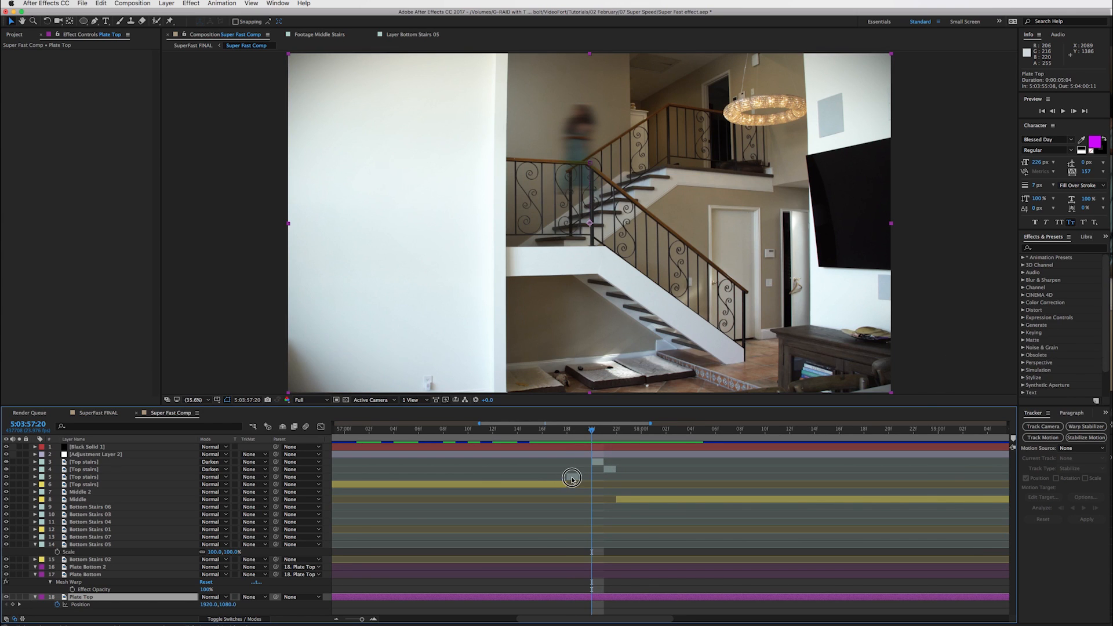
{"action": "left_click", "coordinate": [83, 476]}
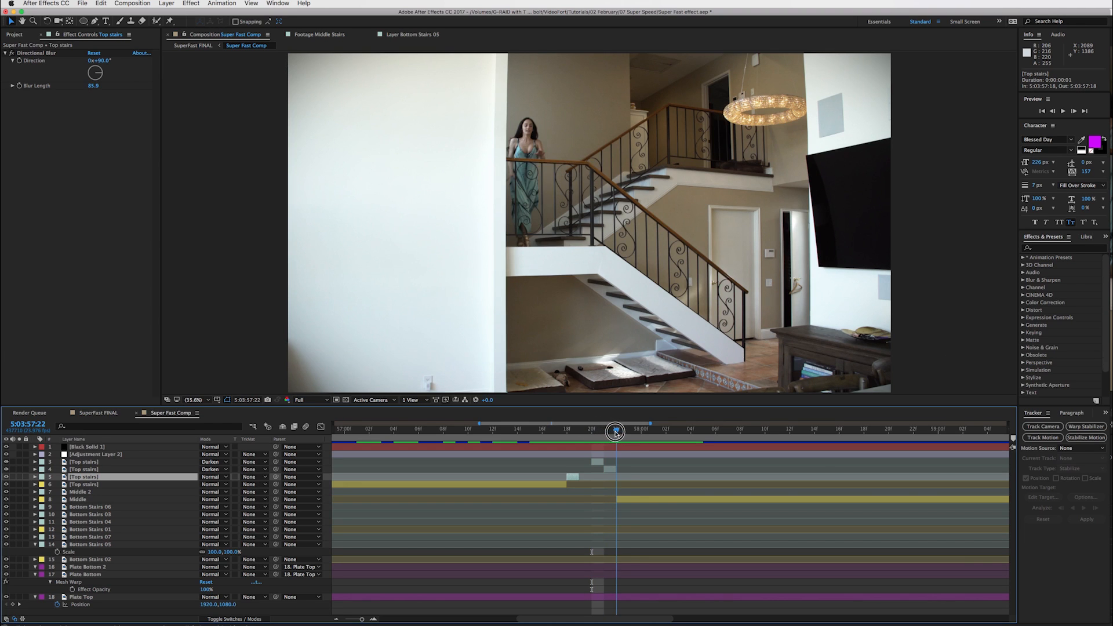
{"action": "left_click_drag", "start_coordinate": [616, 431], "coordinate": [592, 462]}
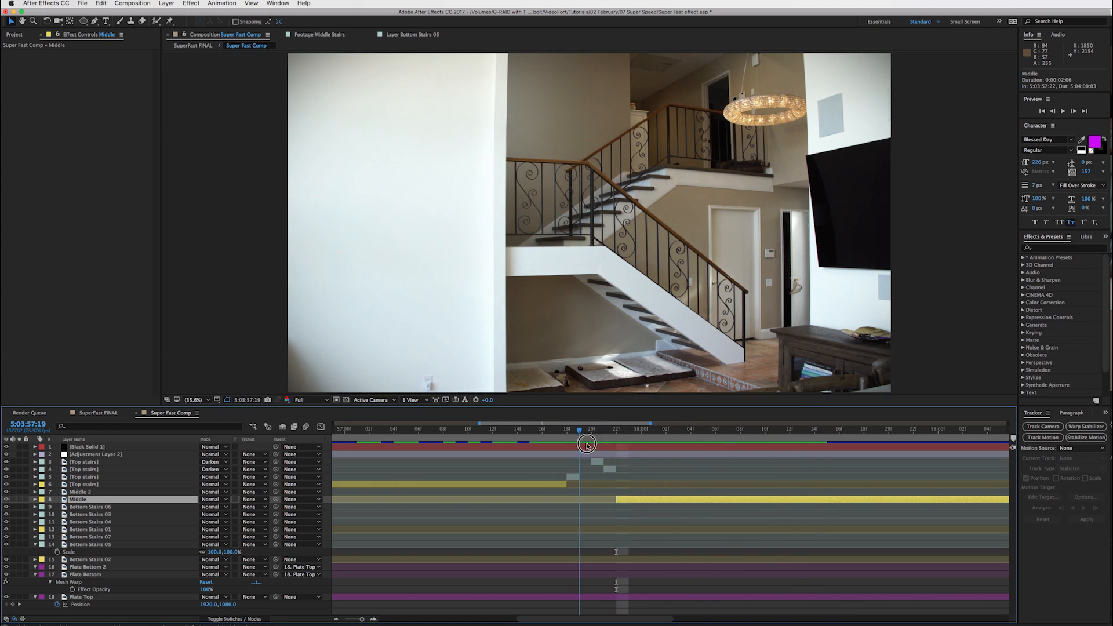
{"action": "left_click_drag", "start_coordinate": [586, 444], "coordinate": [578, 441]}
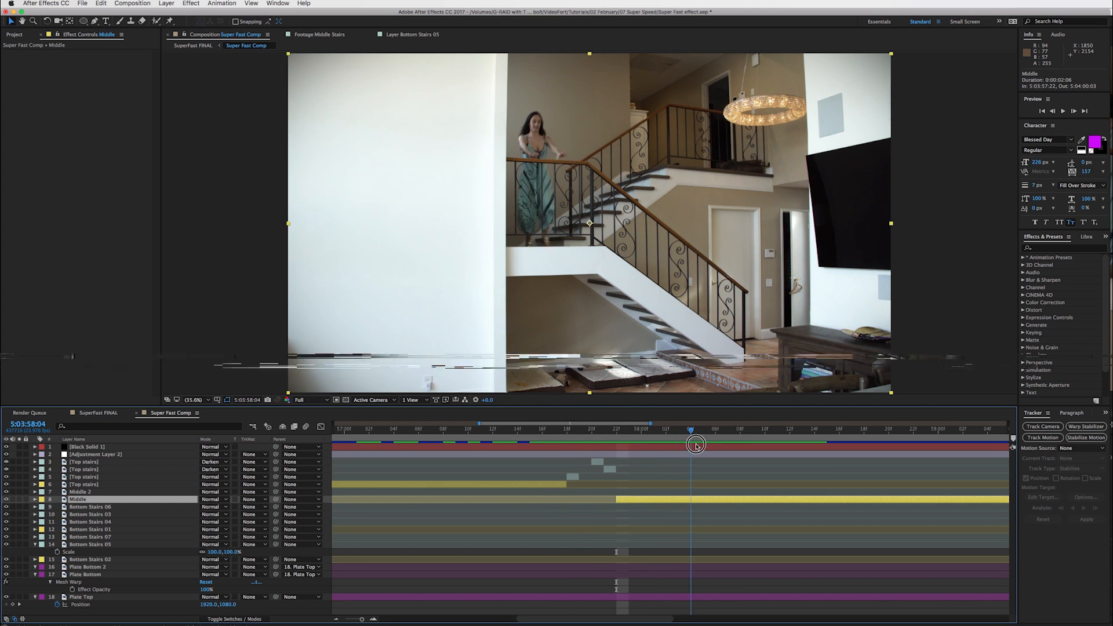
{"action": "left_click_drag", "start_coordinate": [689, 446], "coordinate": [763, 456]}
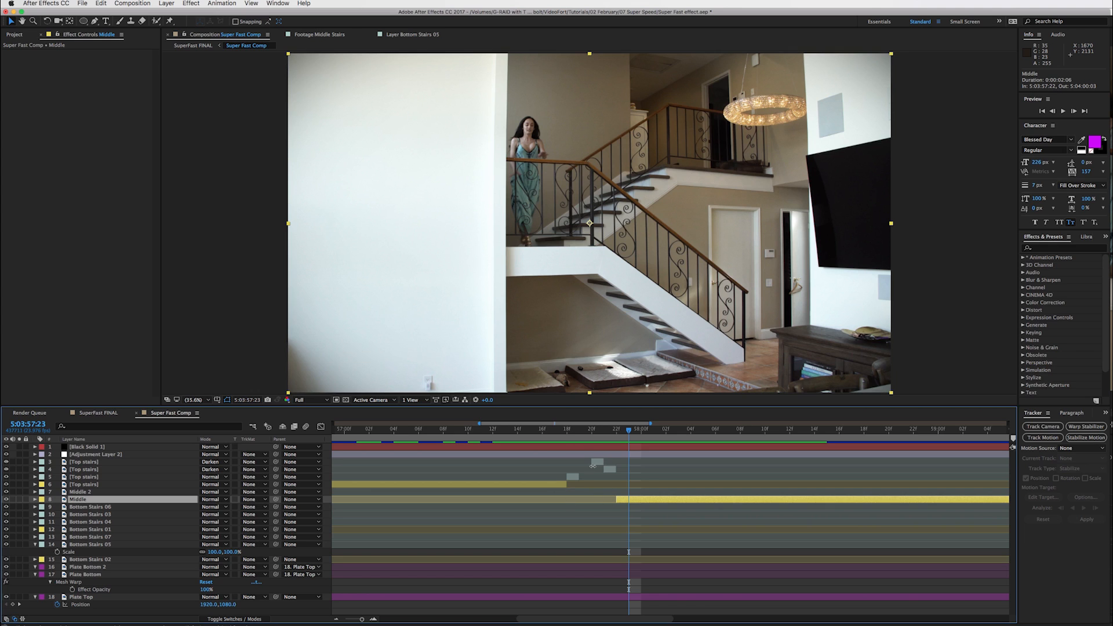
{"action": "left_click", "coordinate": [567, 429]}
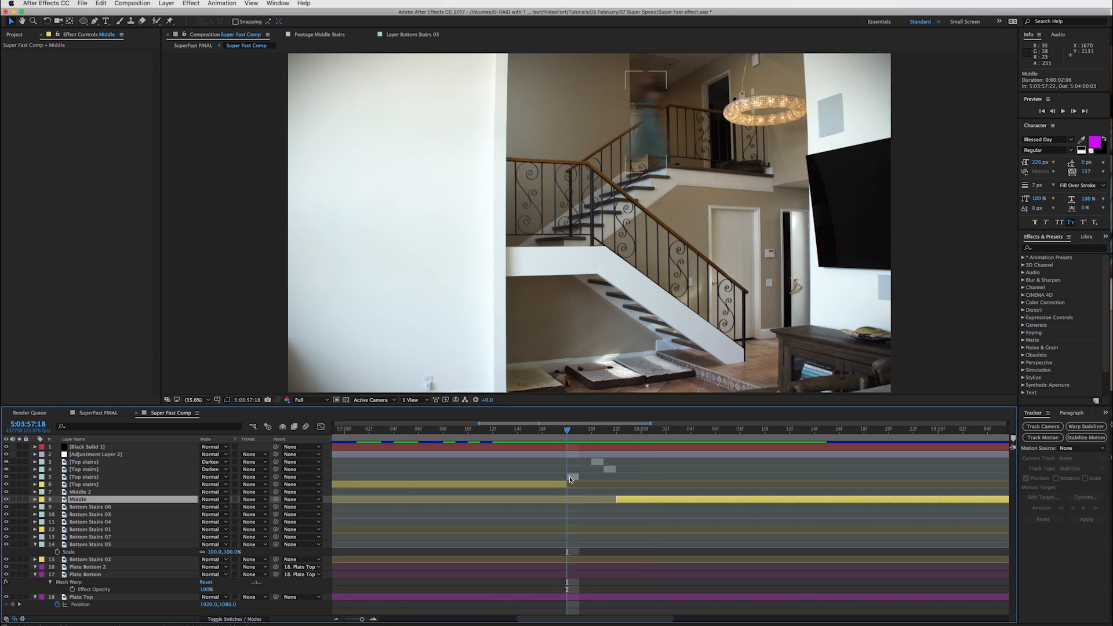
{"action": "left_click", "coordinate": [83, 476]}
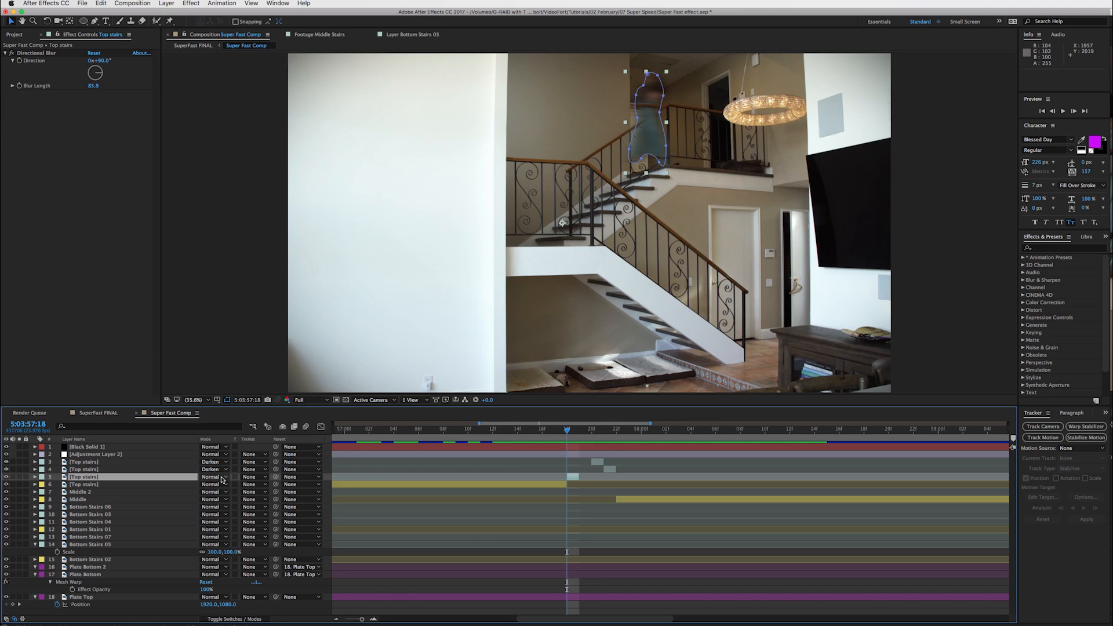
{"action": "left_click", "coordinate": [213, 477]}
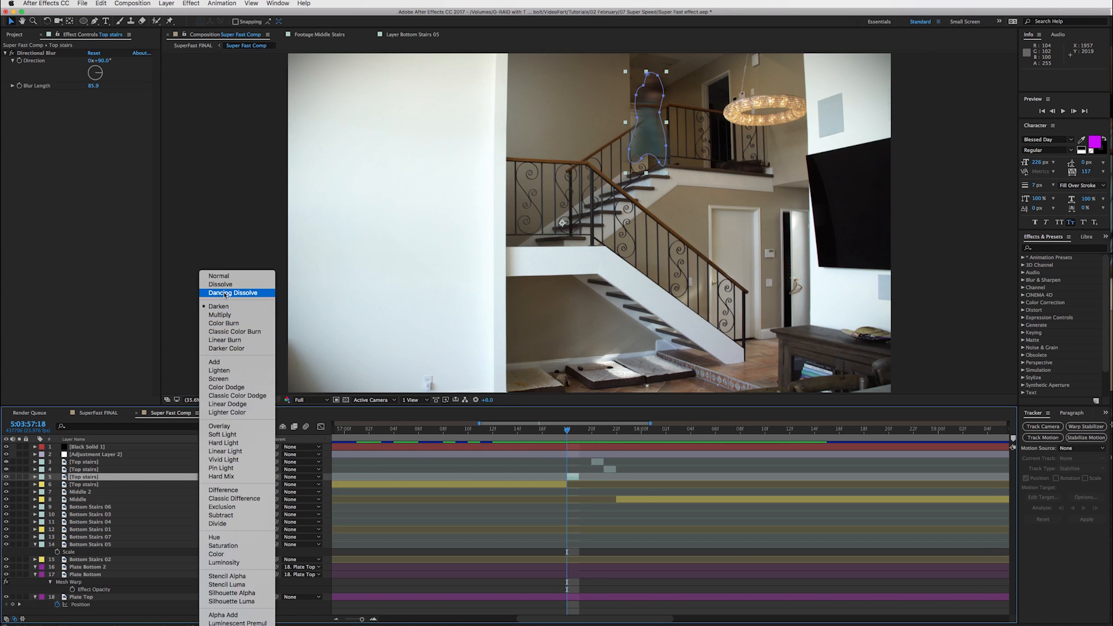
{"action": "left_click", "coordinate": [218, 306]}
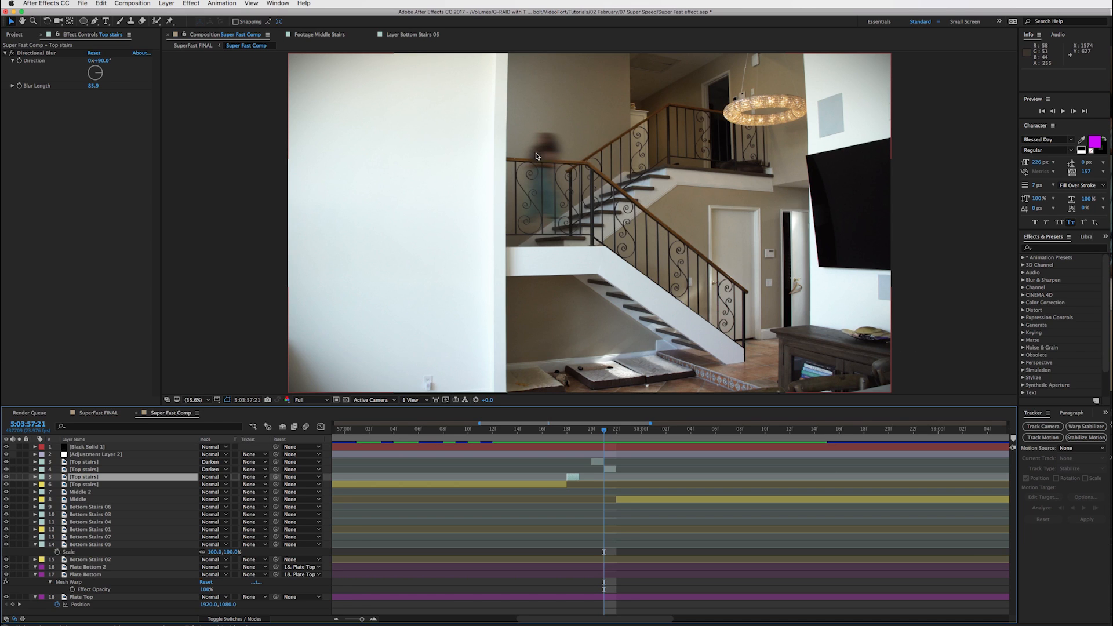
{"action": "mouse_move", "coordinate": [617, 440]}
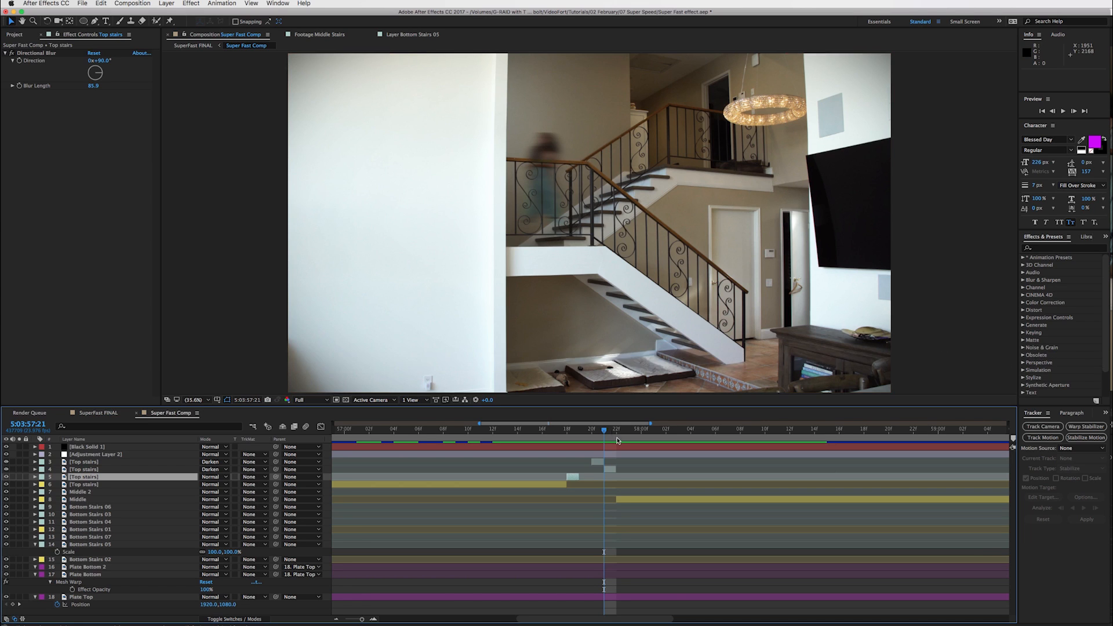
{"action": "left_click_drag", "start_coordinate": [616, 429], "coordinate": [595, 429]}
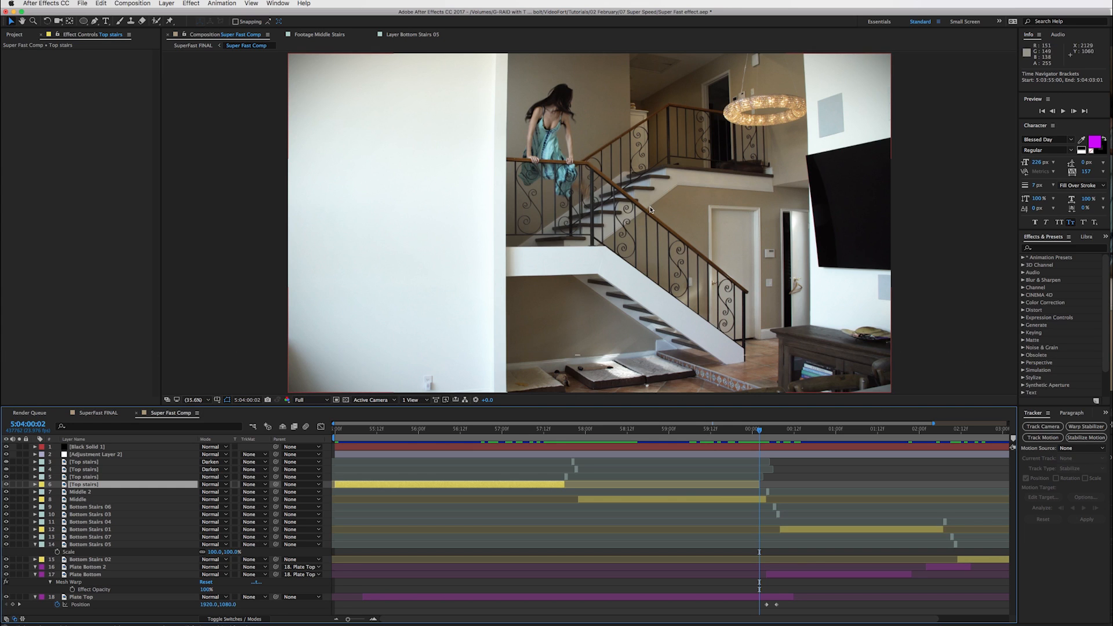
Step: Select Plate Bottom and move to the frame where the plates switch to adjust it
{"action": "left_click", "coordinate": [80, 596]}
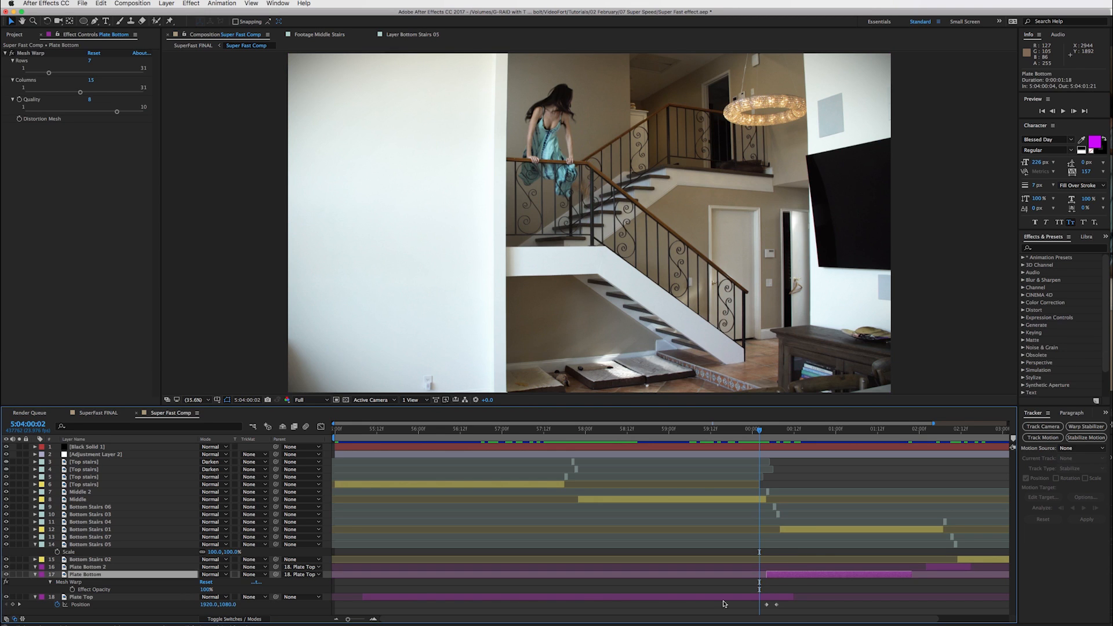
{"action": "mouse_move", "coordinate": [783, 615]}
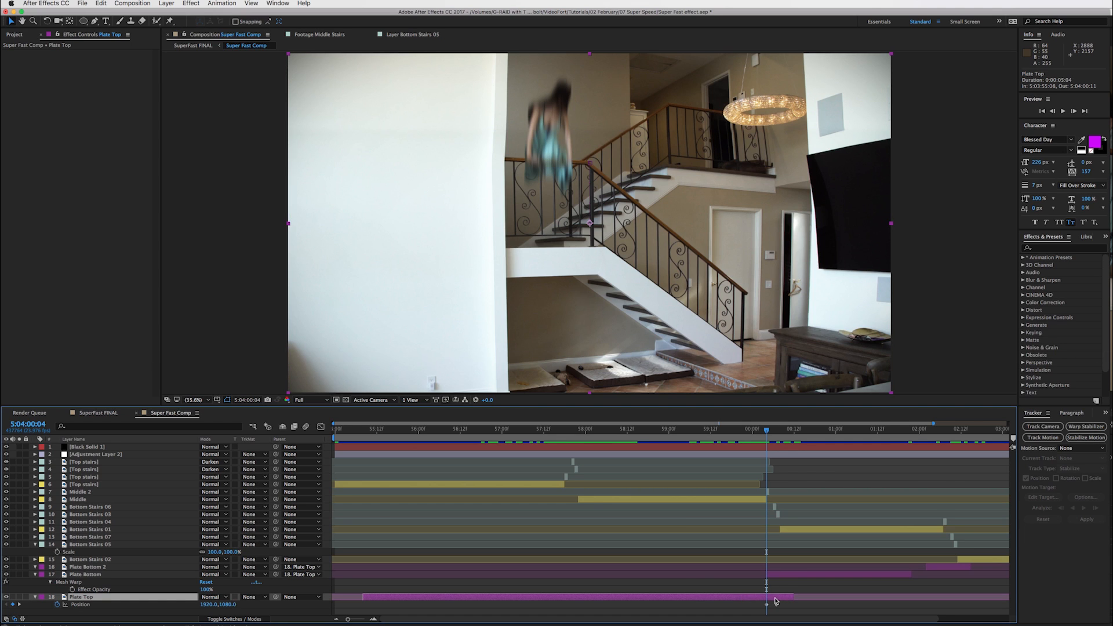
{"action": "left_click_drag", "start_coordinate": [767, 429], "coordinate": [775, 429]}
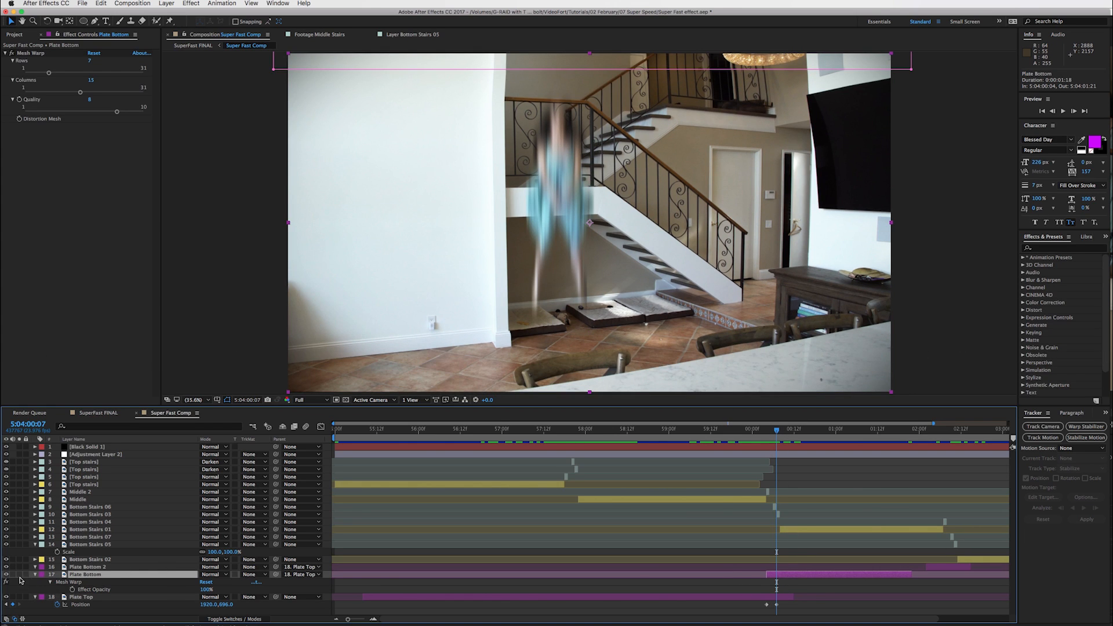
{"action": "left_click", "coordinate": [20, 574]}
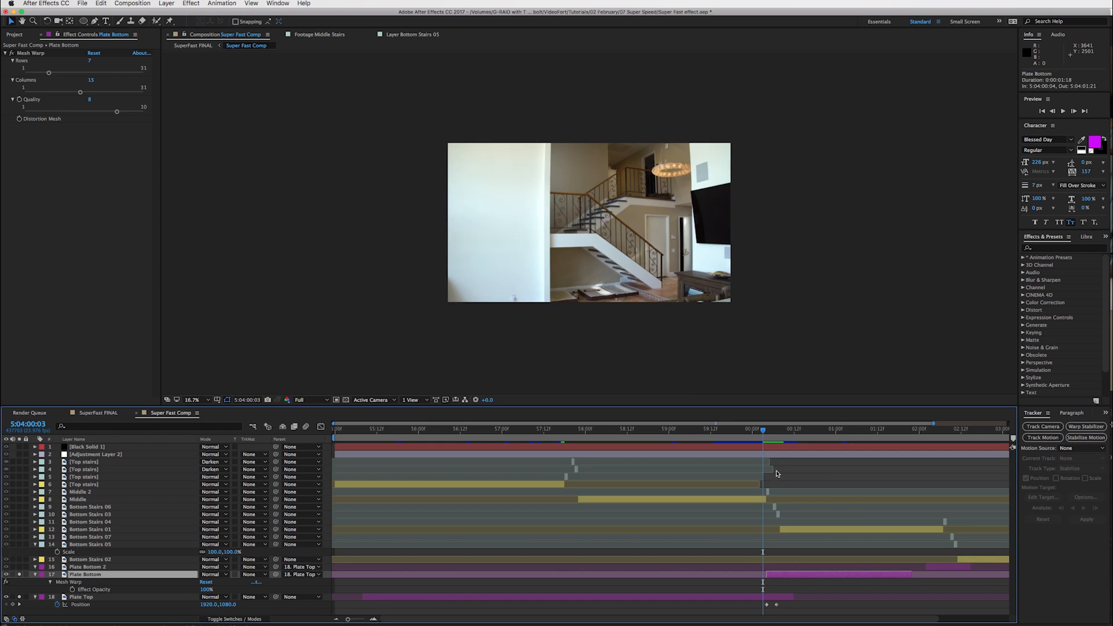
Step: Select Plate Bottom's Position keyframe and scrub to check the plate movement across the transition
{"action": "left_click", "coordinate": [766, 429]}
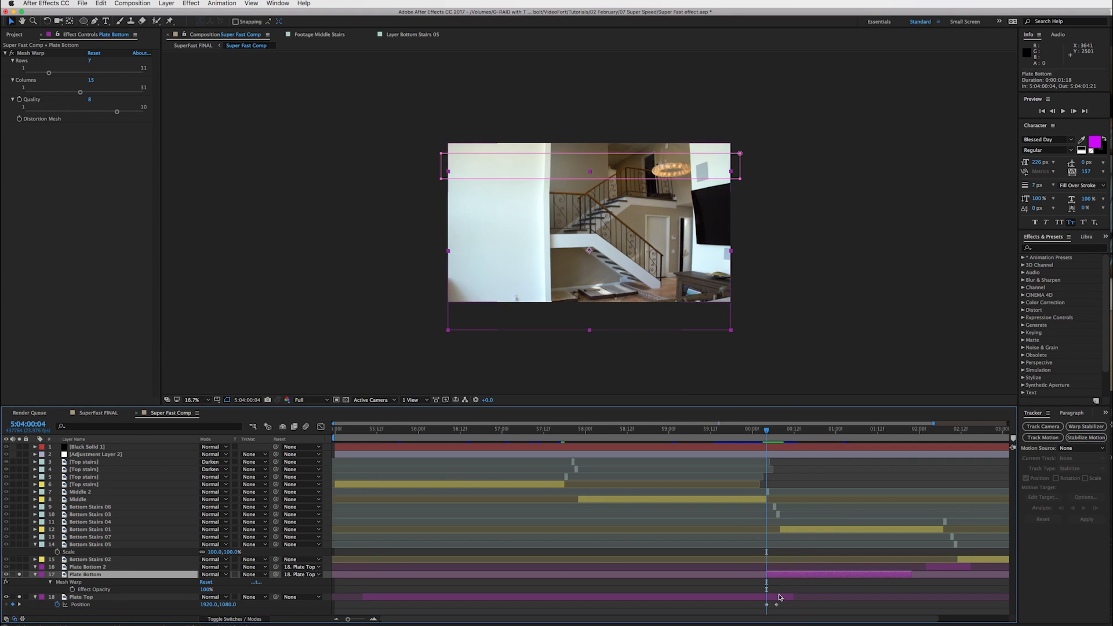
{"action": "left_click", "coordinate": [81, 596]}
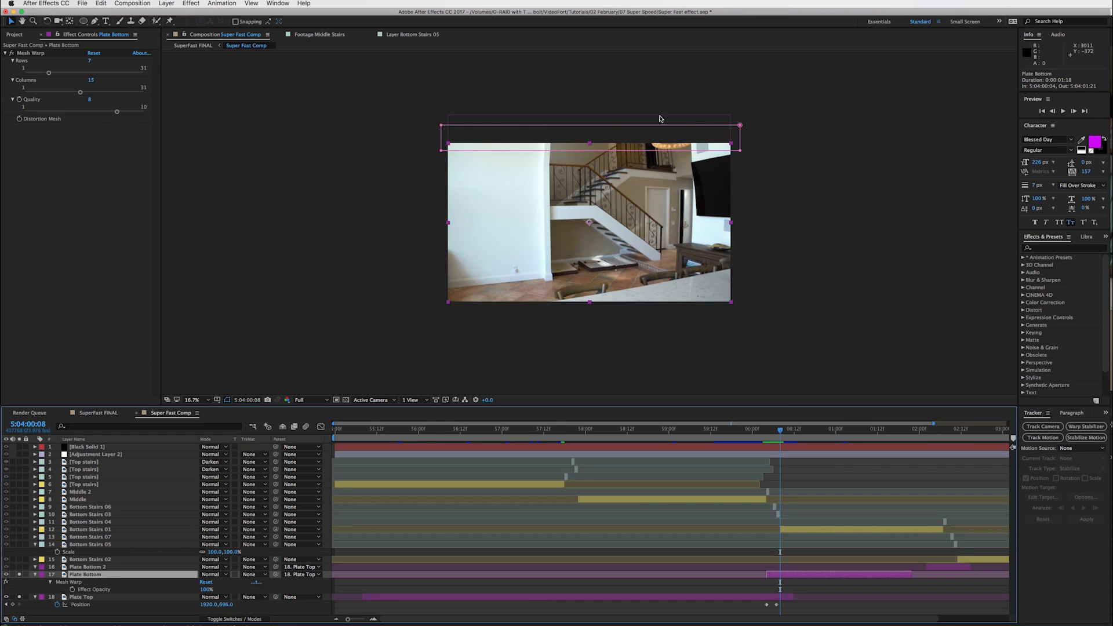
{"action": "mouse_move", "coordinate": [780, 416]}
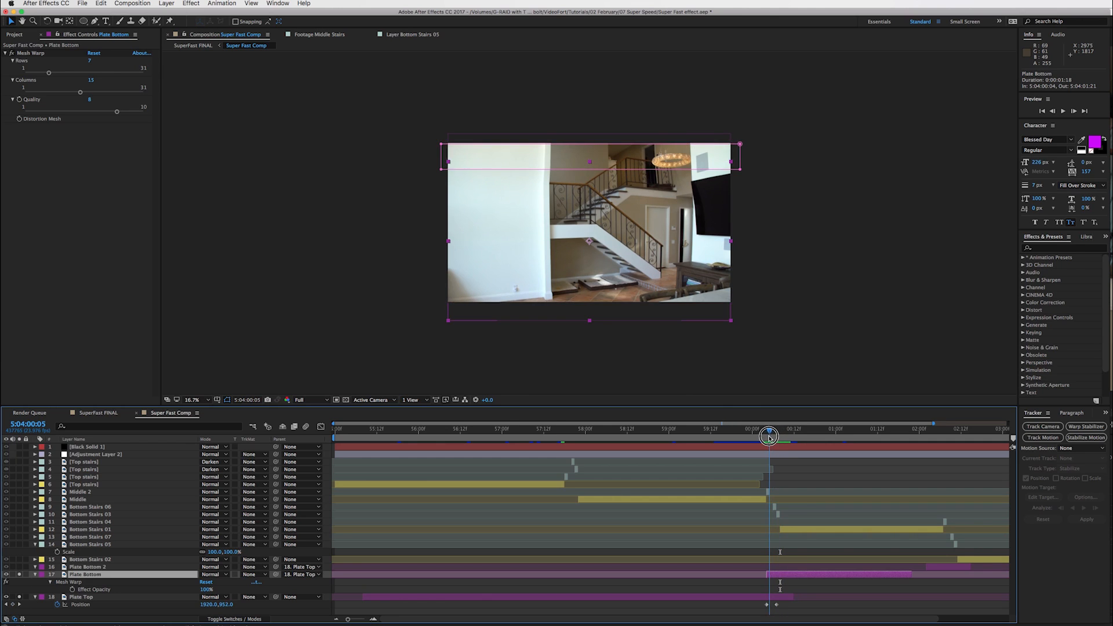
{"action": "left_click_drag", "start_coordinate": [768, 435], "coordinate": [777, 435]}
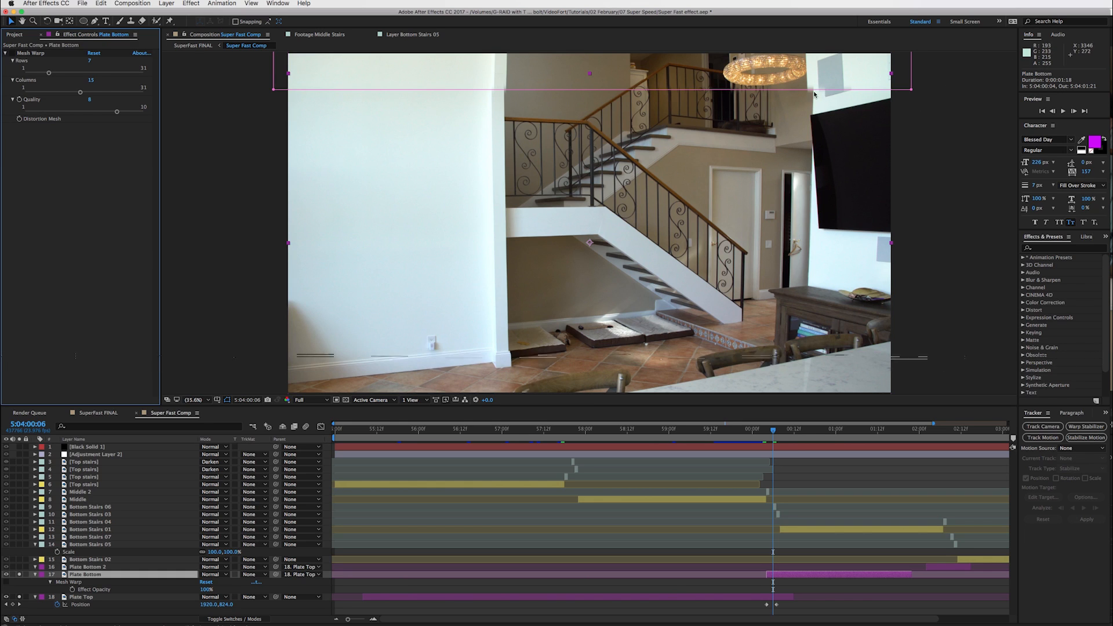
{"action": "mouse_move", "coordinate": [807, 107]}
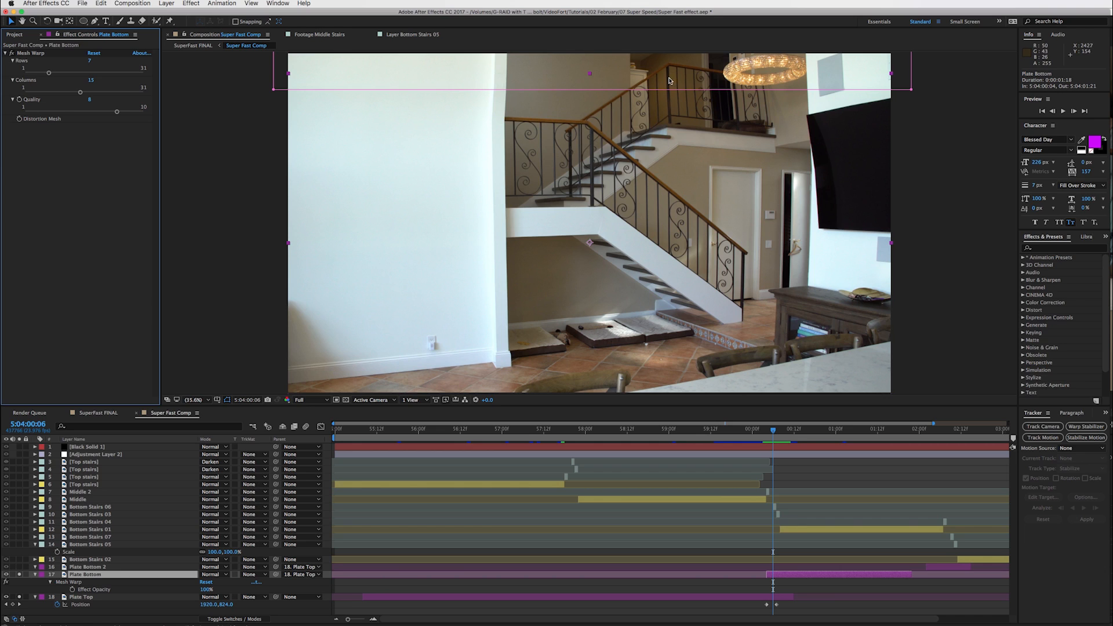
{"action": "mouse_move", "coordinate": [834, 90]}
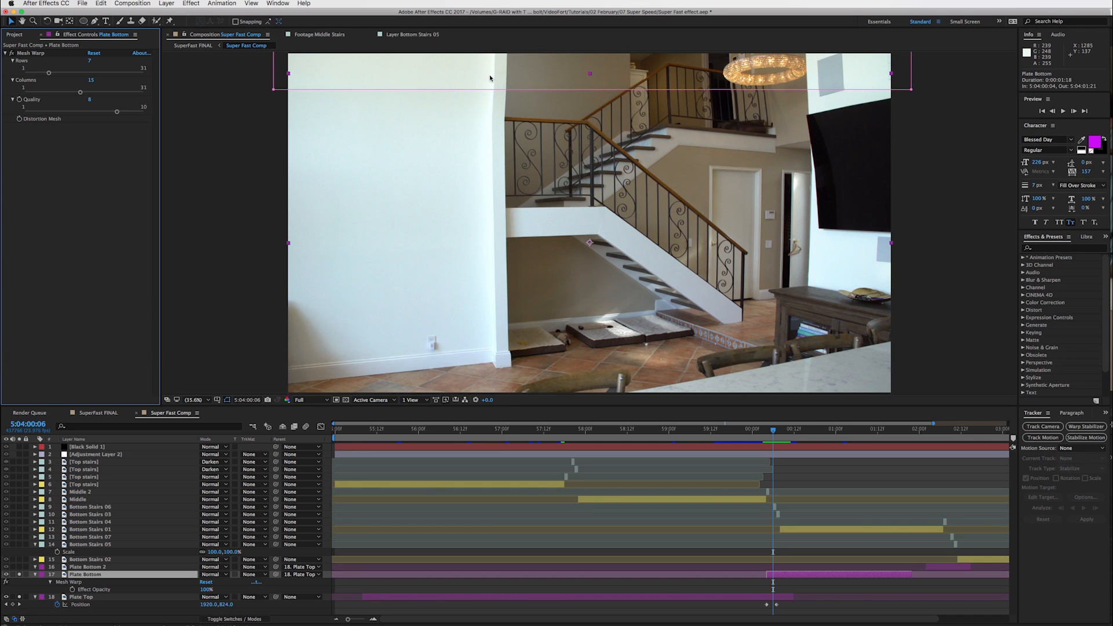
{"action": "mouse_move", "coordinate": [768, 439]}
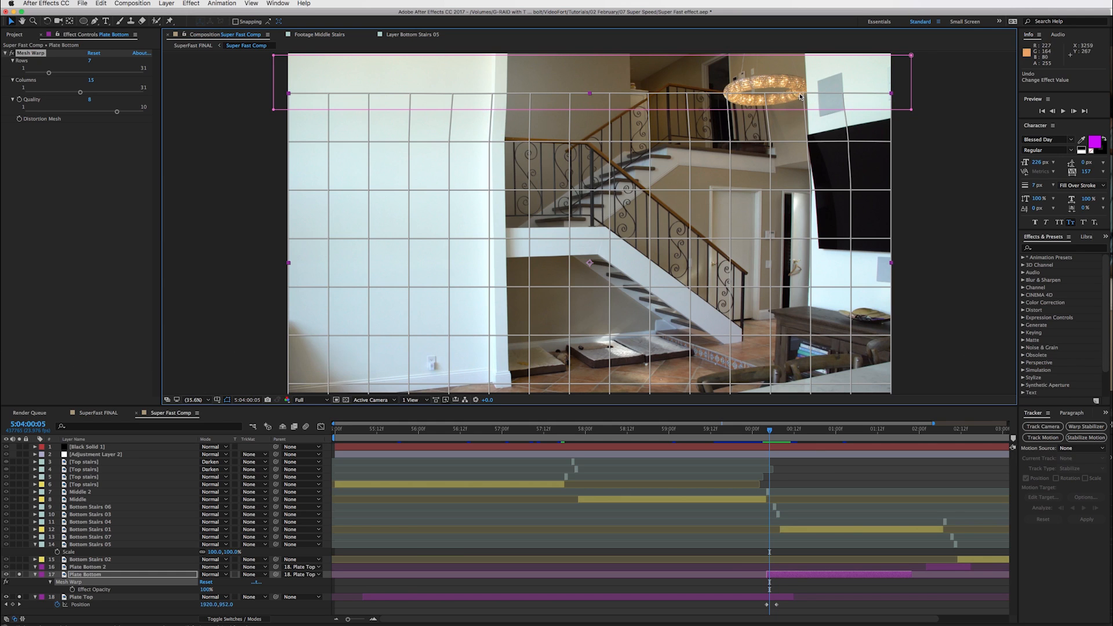
{"action": "mouse_move", "coordinate": [834, 99]}
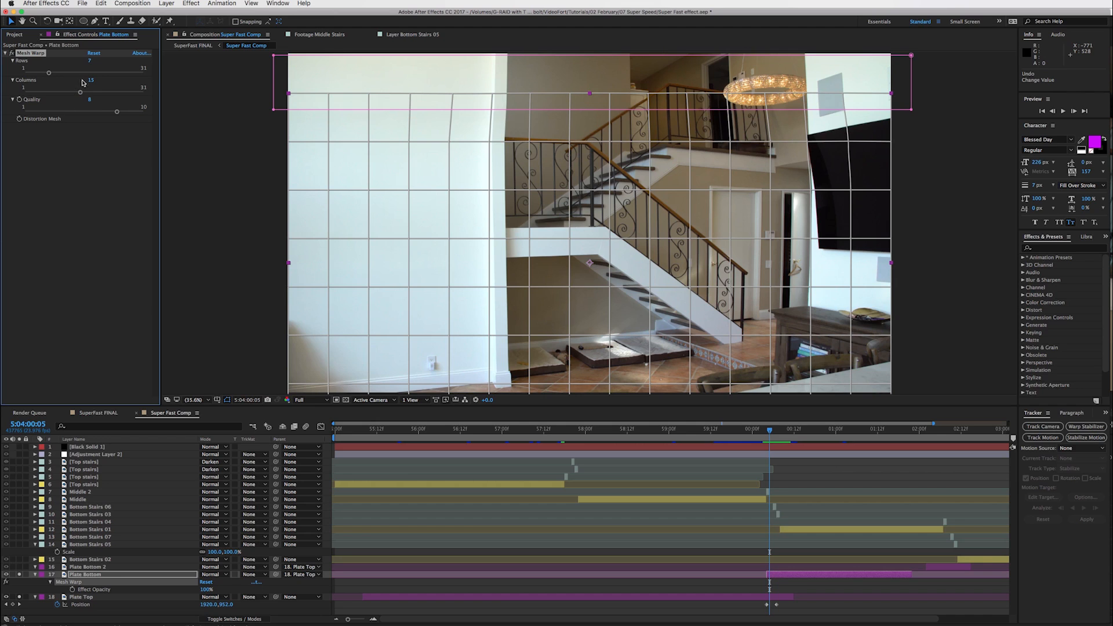
{"action": "mouse_move", "coordinate": [964, 216]}
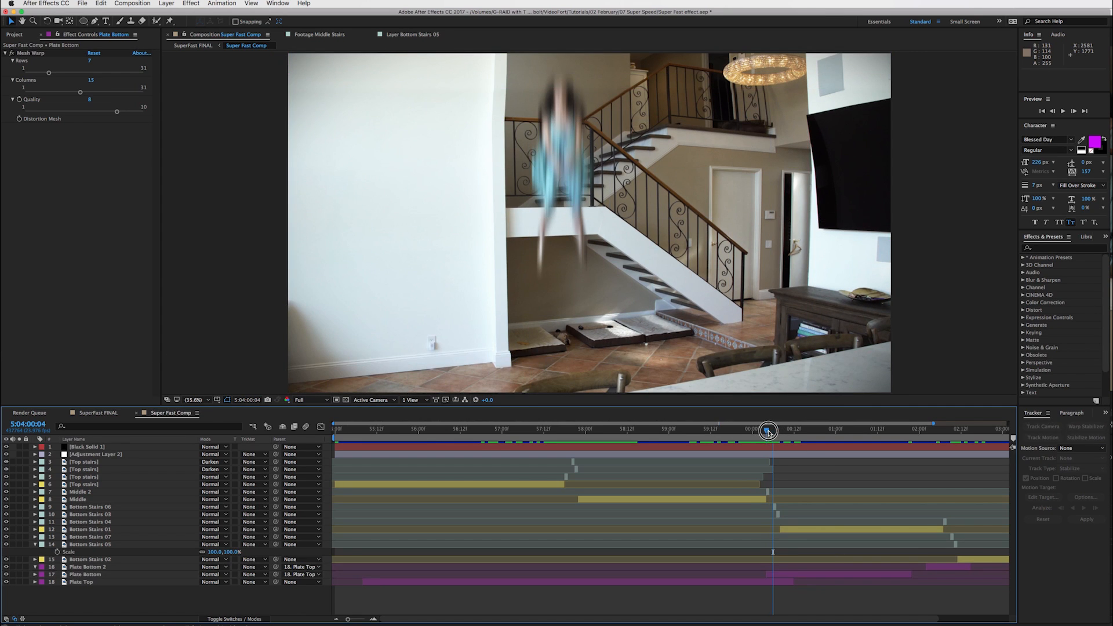
{"action": "left_click_drag", "start_coordinate": [766, 430], "coordinate": [765, 430]}
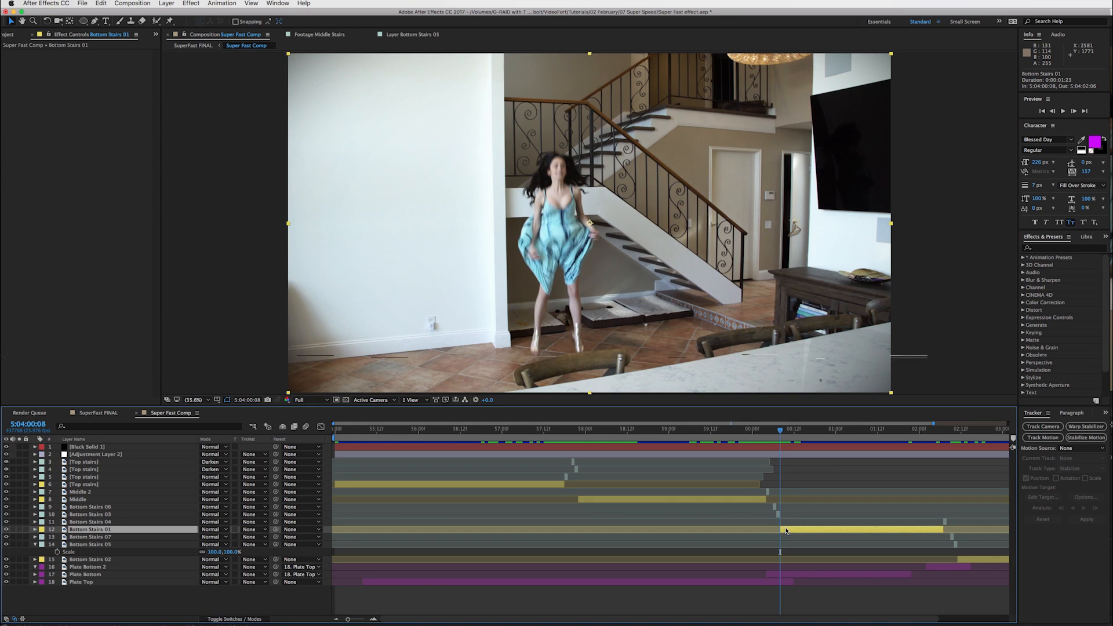
{"action": "mouse_move", "coordinate": [573, 208]}
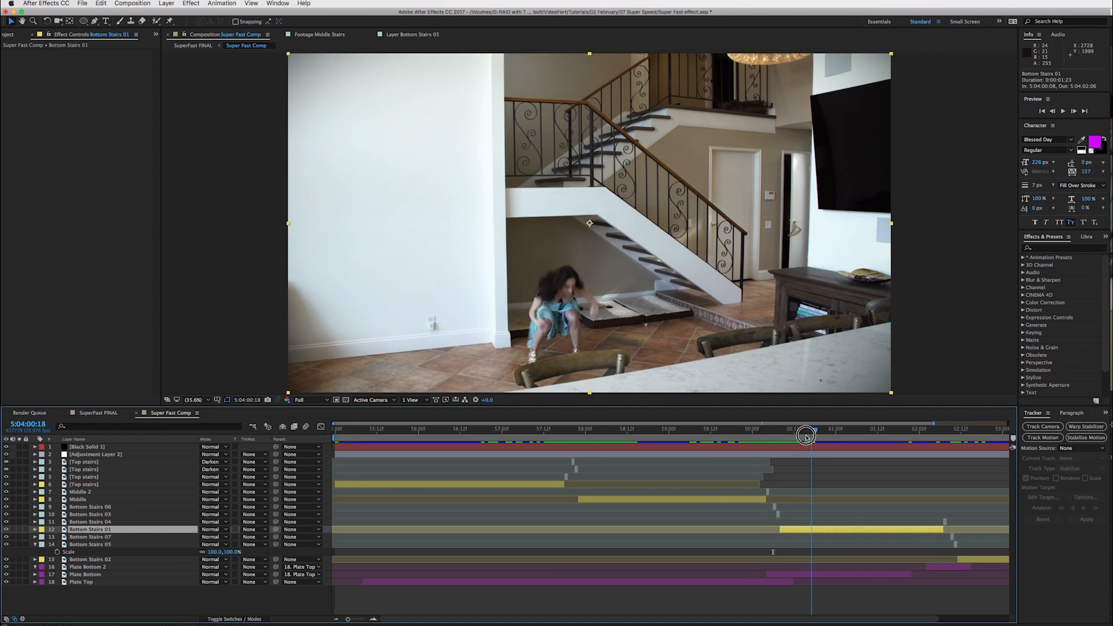
{"action": "left_click_drag", "start_coordinate": [805, 435], "coordinate": [766, 435]}
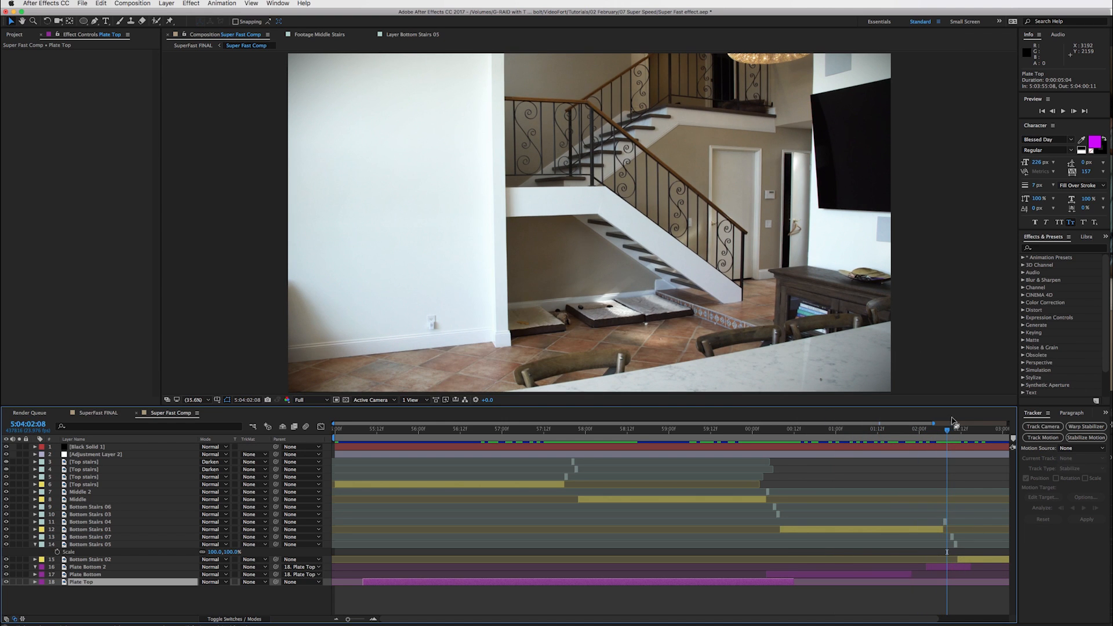
{"action": "left_click_drag", "start_coordinate": [951, 431], "coordinate": [953, 431]}
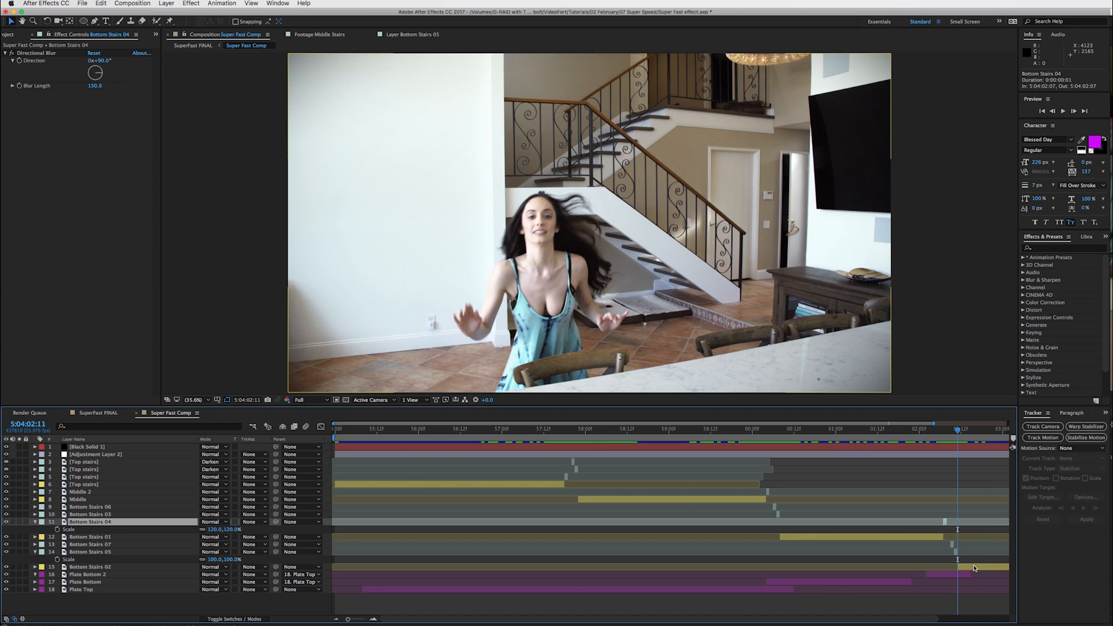
{"action": "left_click", "coordinate": [90, 567]}
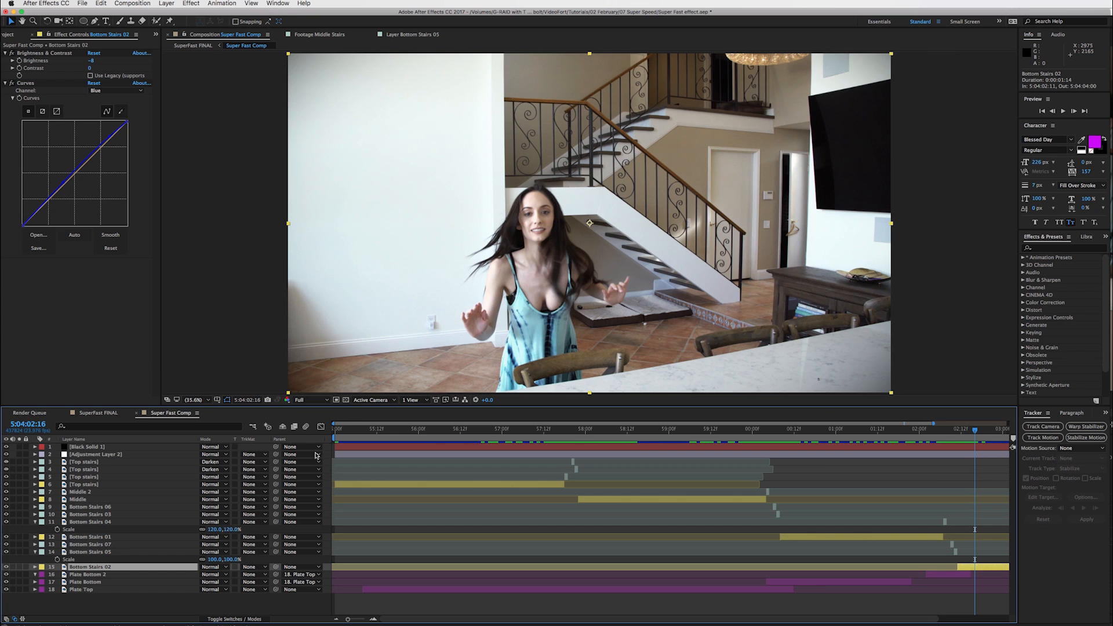
{"action": "mouse_move", "coordinate": [556, 433]}
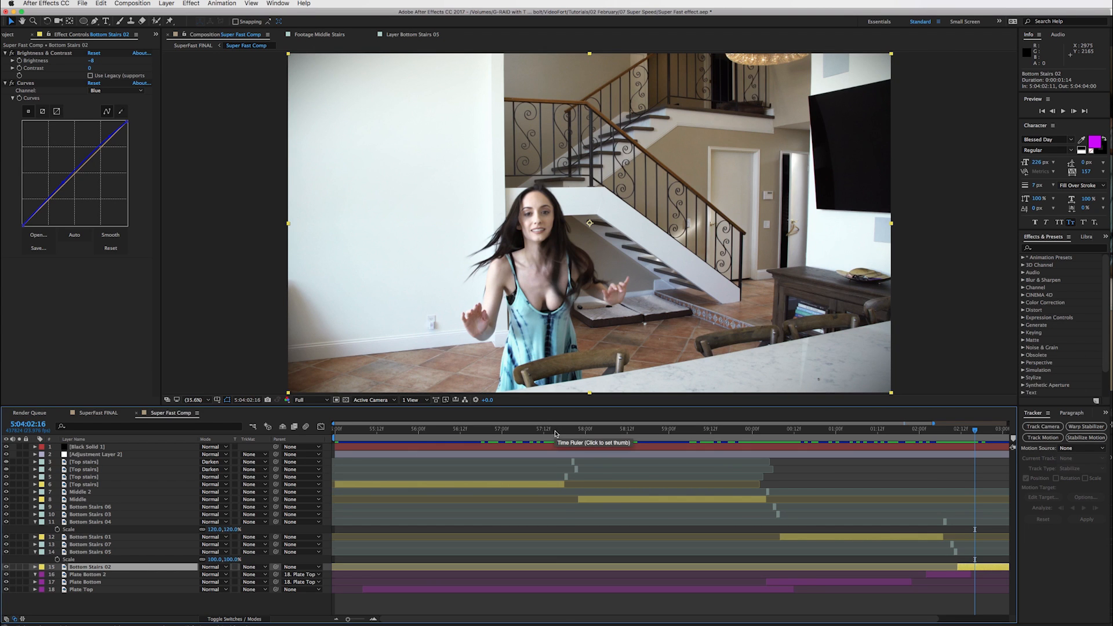
{"action": "left_click", "coordinate": [565, 429]}
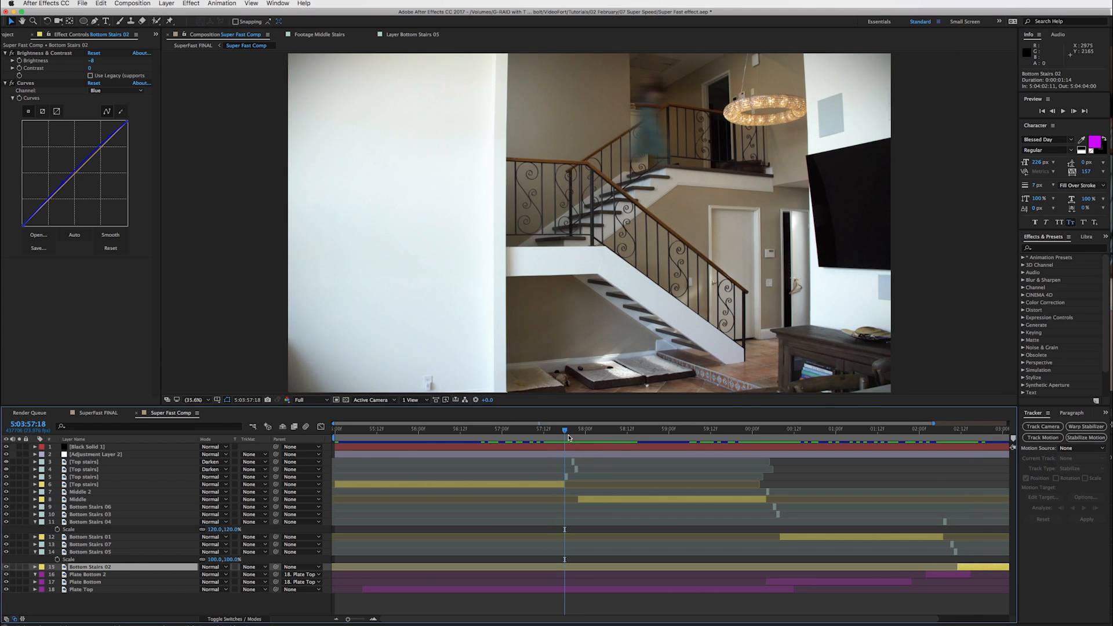
{"action": "left_click", "coordinate": [568, 429]}
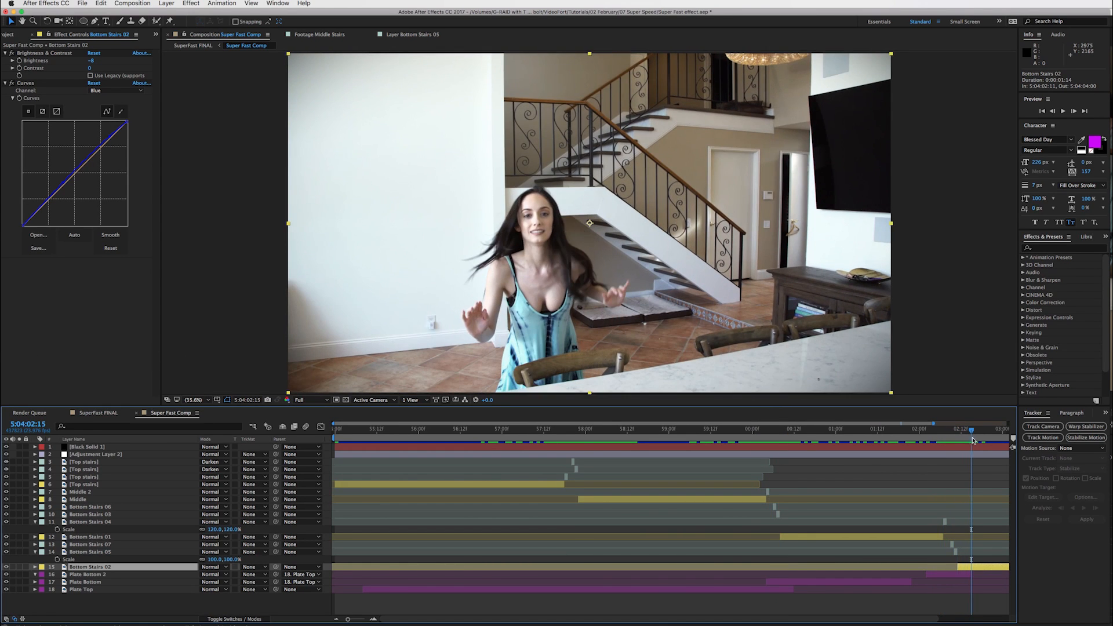
Step: Review the woman running toward camera and landing, then switch to the SuperFast FINAL comp
{"action": "left_click_drag", "start_coordinate": [972, 432], "coordinate": [936, 432]}
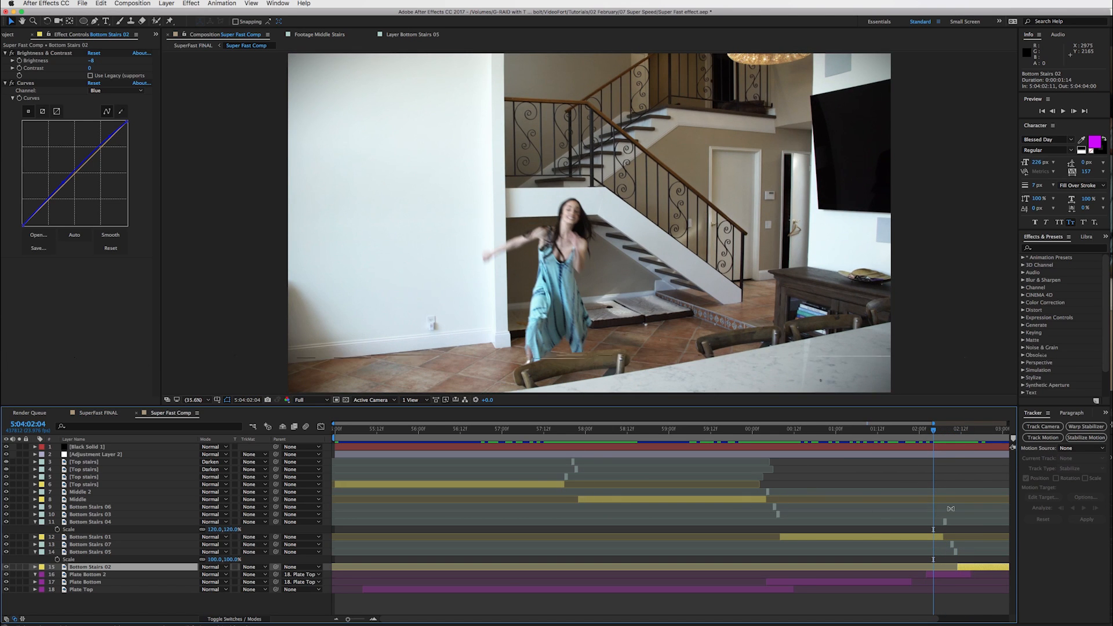
{"action": "left_click_drag", "start_coordinate": [934, 429], "coordinate": [838, 429]}
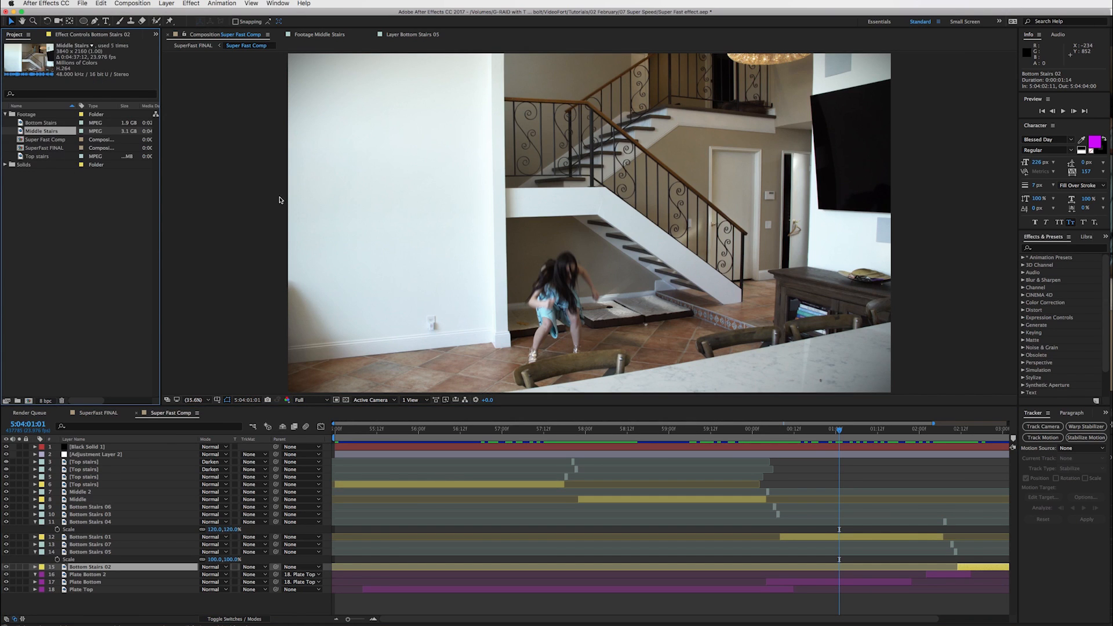
{"action": "mouse_move", "coordinate": [63, 140]}
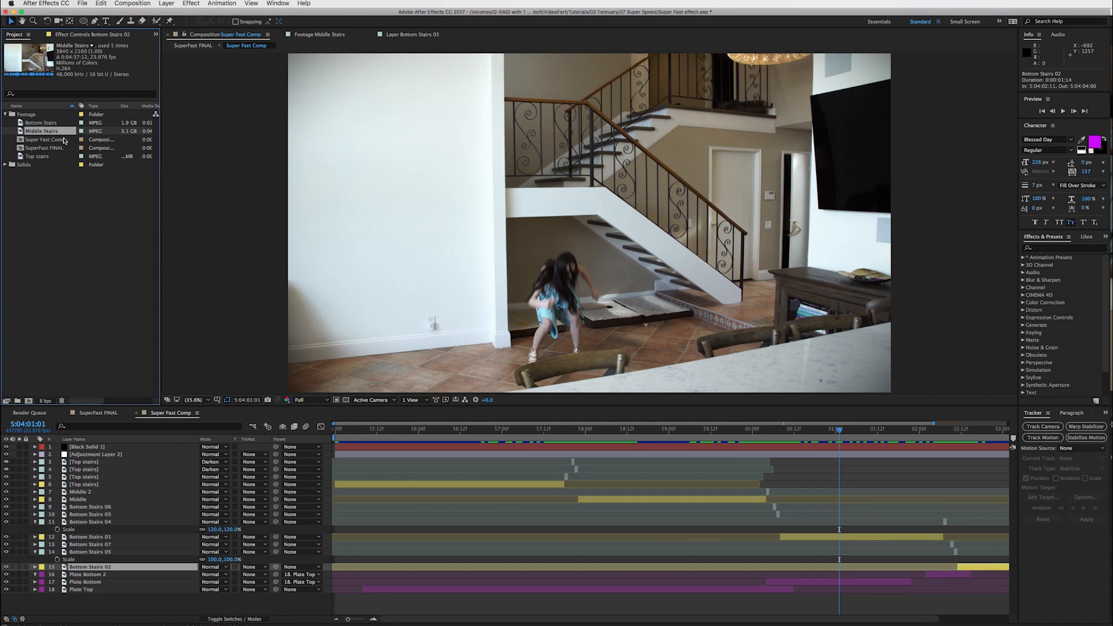
{"action": "left_click", "coordinate": [46, 140]}
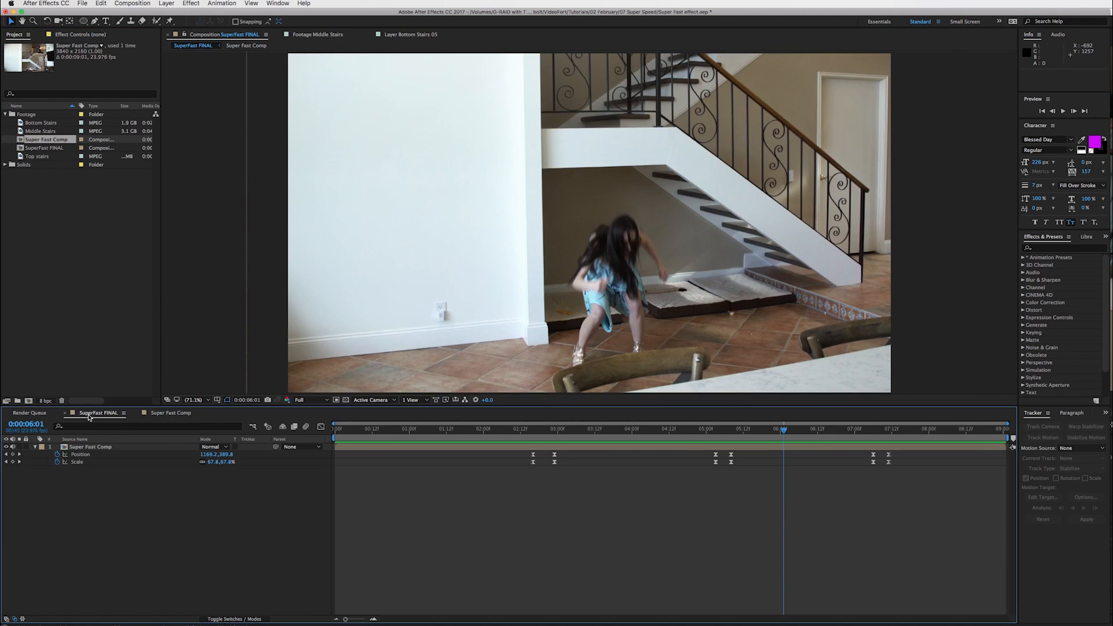
{"action": "mouse_move", "coordinate": [600, 430]}
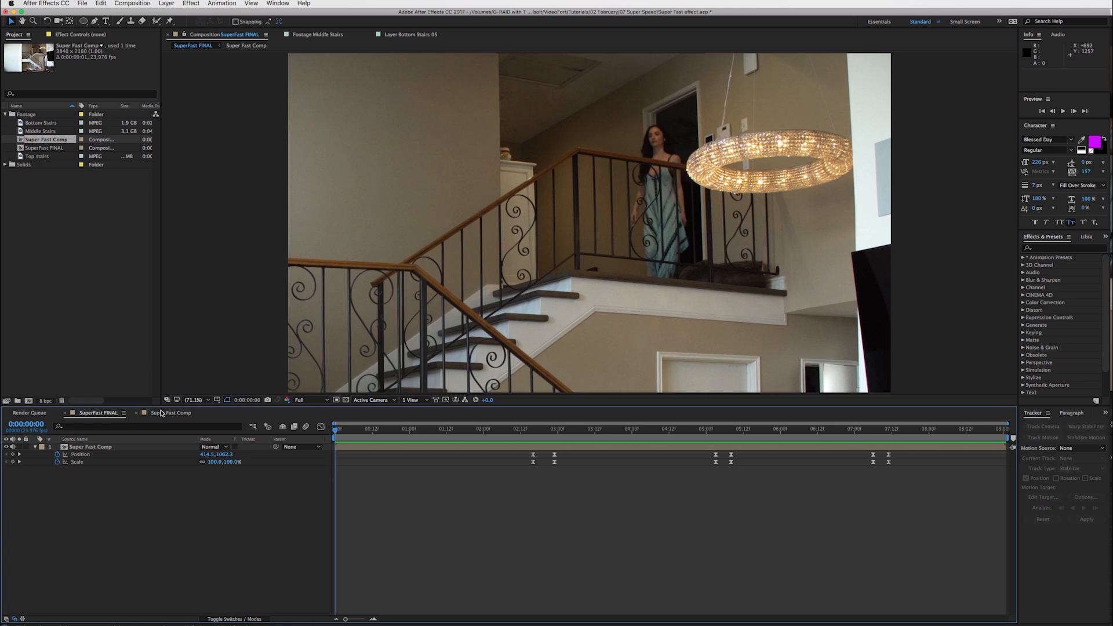
{"action": "left_click", "coordinate": [246, 46]}
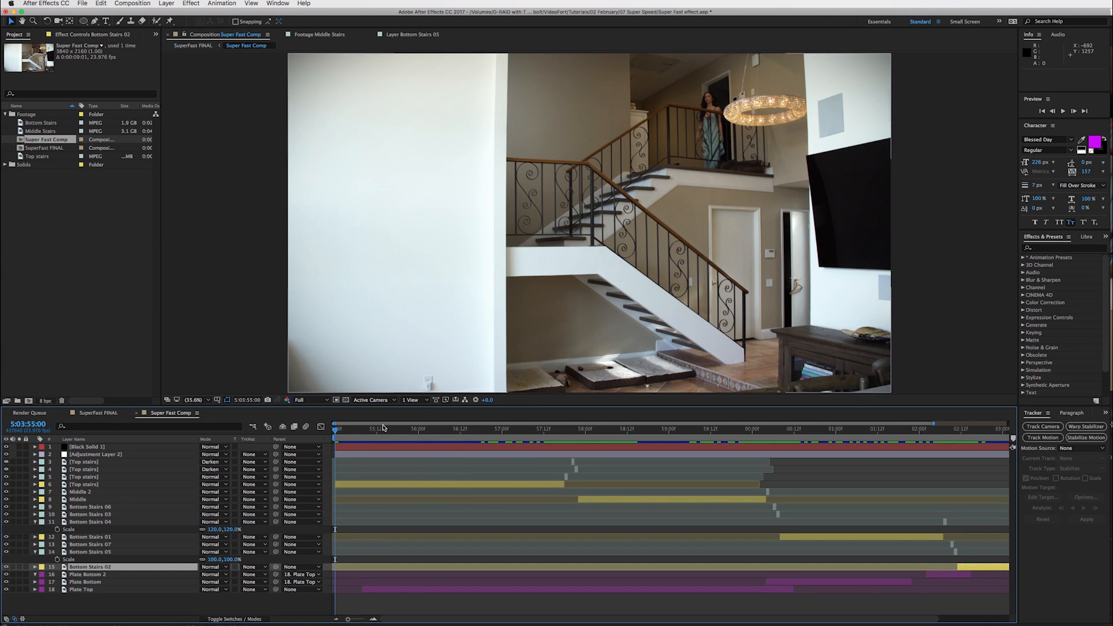
{"action": "left_click", "coordinate": [165, 4]}
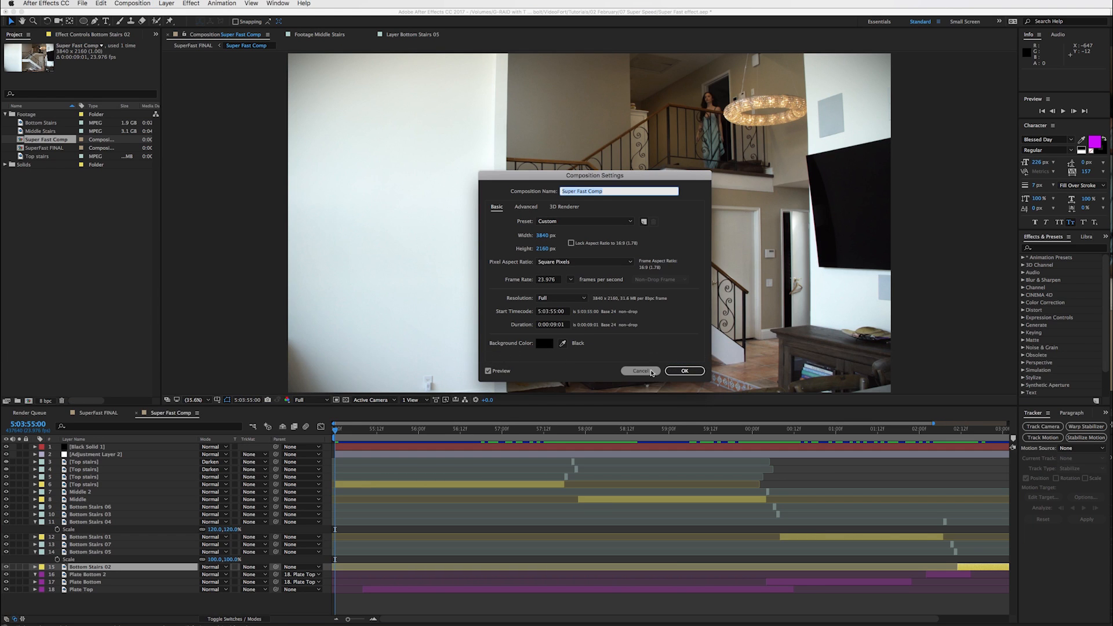
{"action": "left_click", "coordinate": [640, 371]}
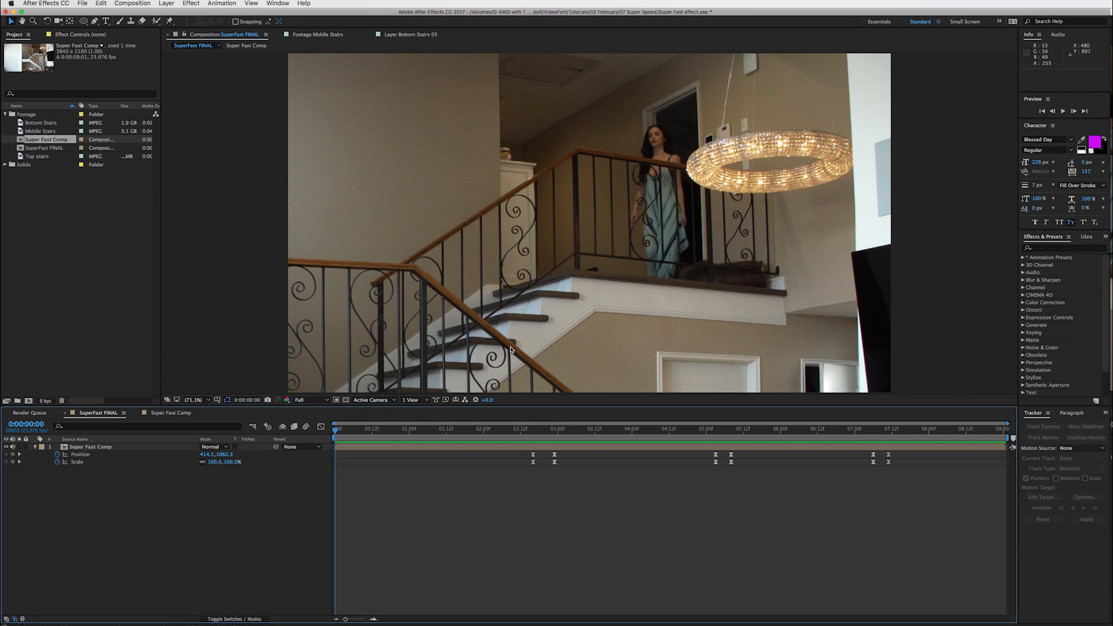
{"action": "left_click", "coordinate": [90, 446]}
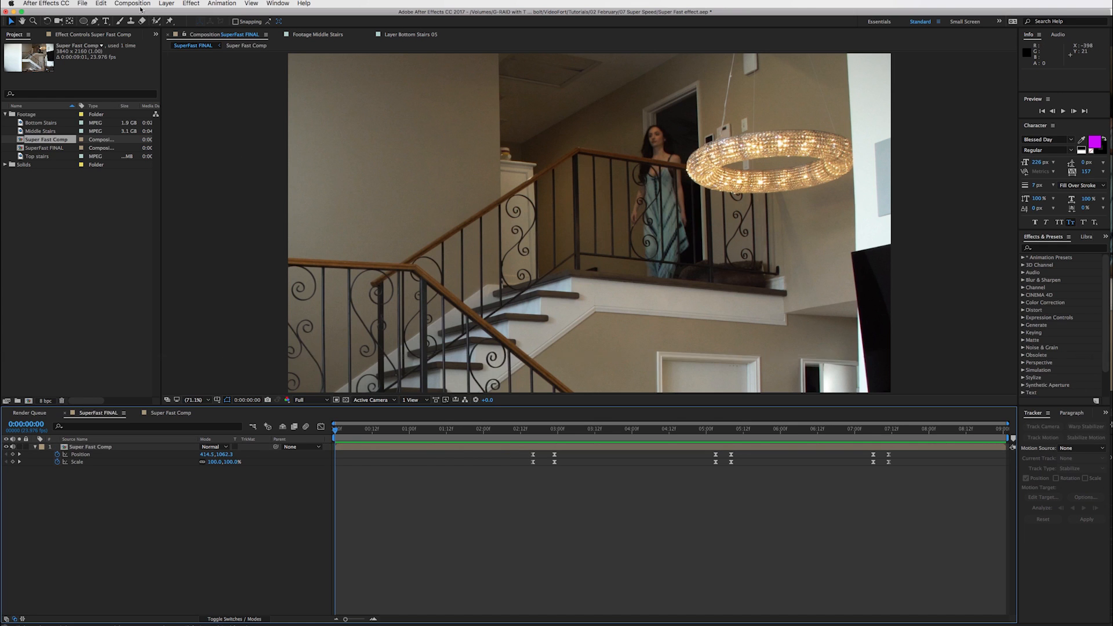
{"action": "left_click", "coordinate": [132, 3]}
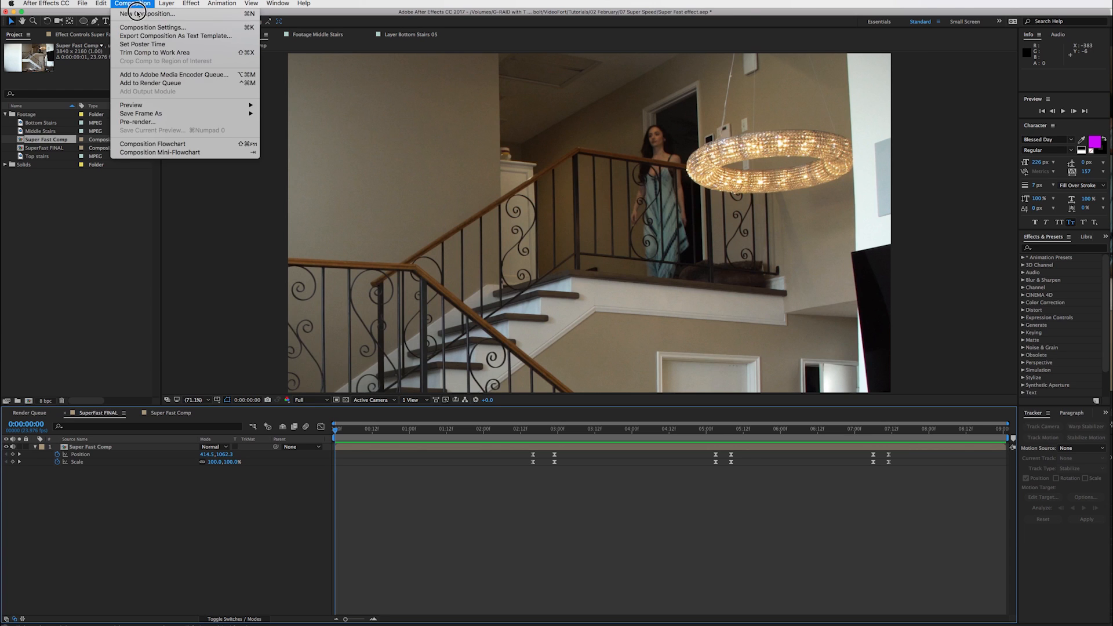
{"action": "left_click", "coordinate": [153, 26]}
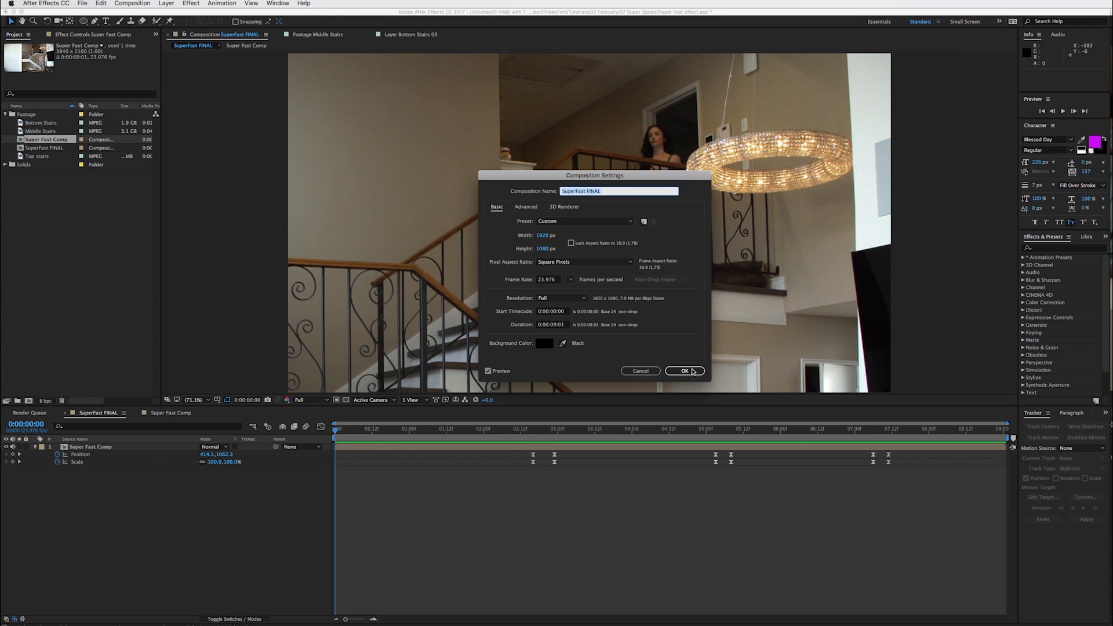
{"action": "left_click", "coordinate": [684, 371]}
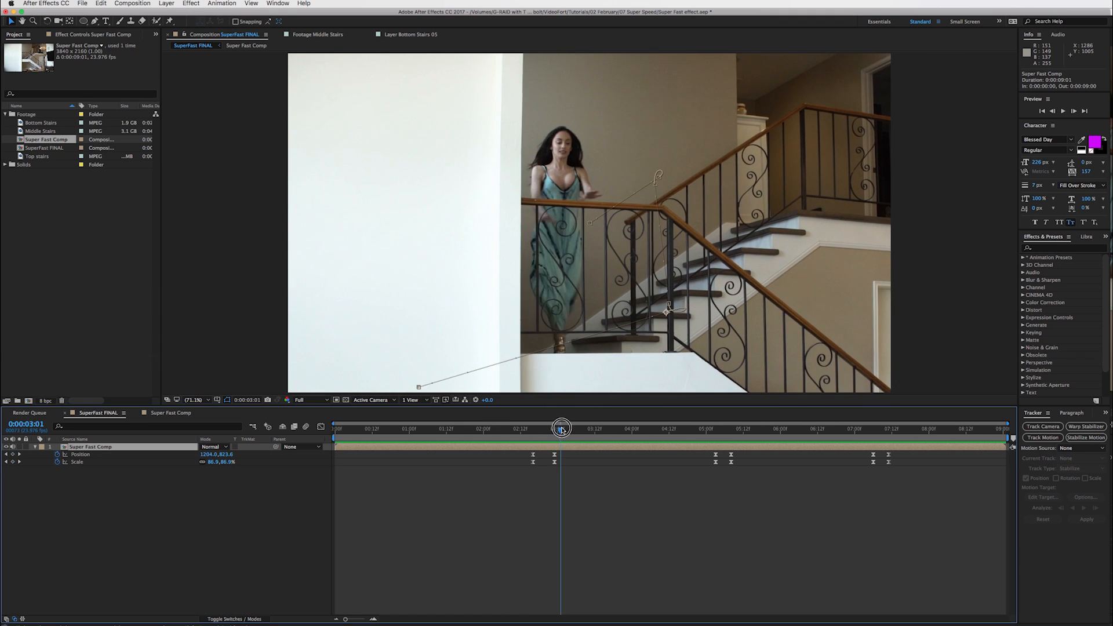
{"action": "left_click_drag", "start_coordinate": [562, 430], "coordinate": [852, 445]}
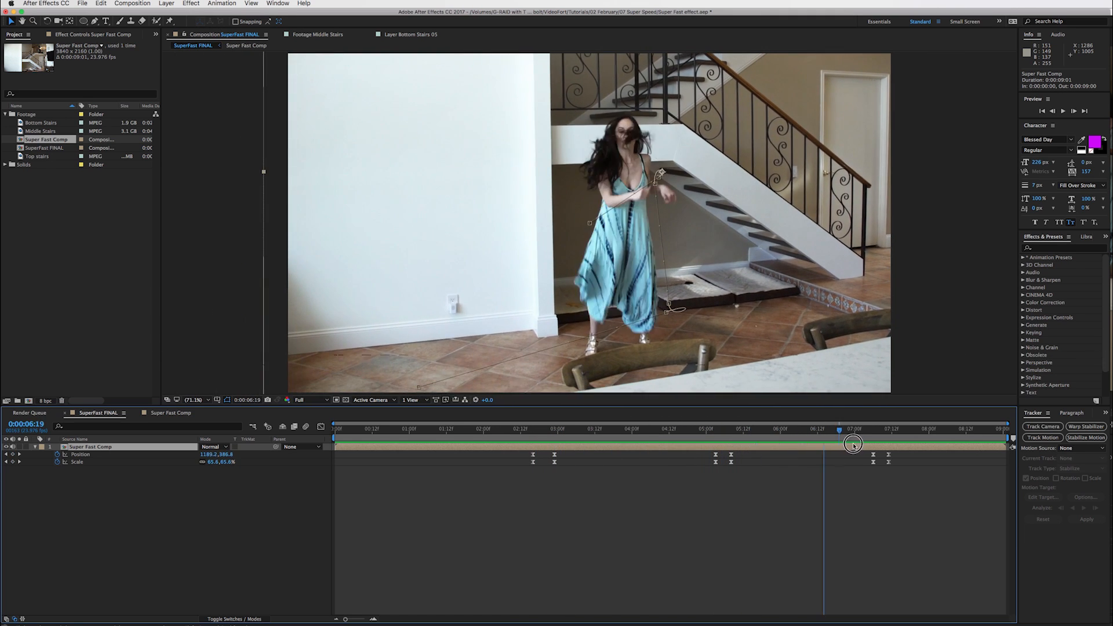
{"action": "left_click_drag", "start_coordinate": [852, 432], "coordinate": [735, 431]}
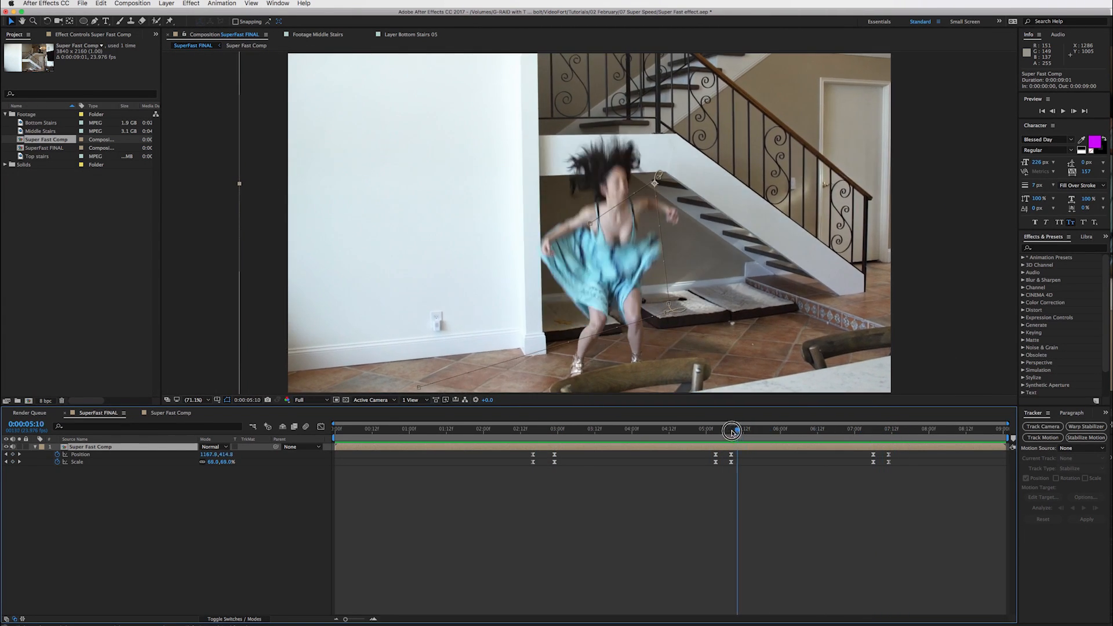
{"action": "left_click_drag", "start_coordinate": [732, 428], "coordinate": [546, 428]}
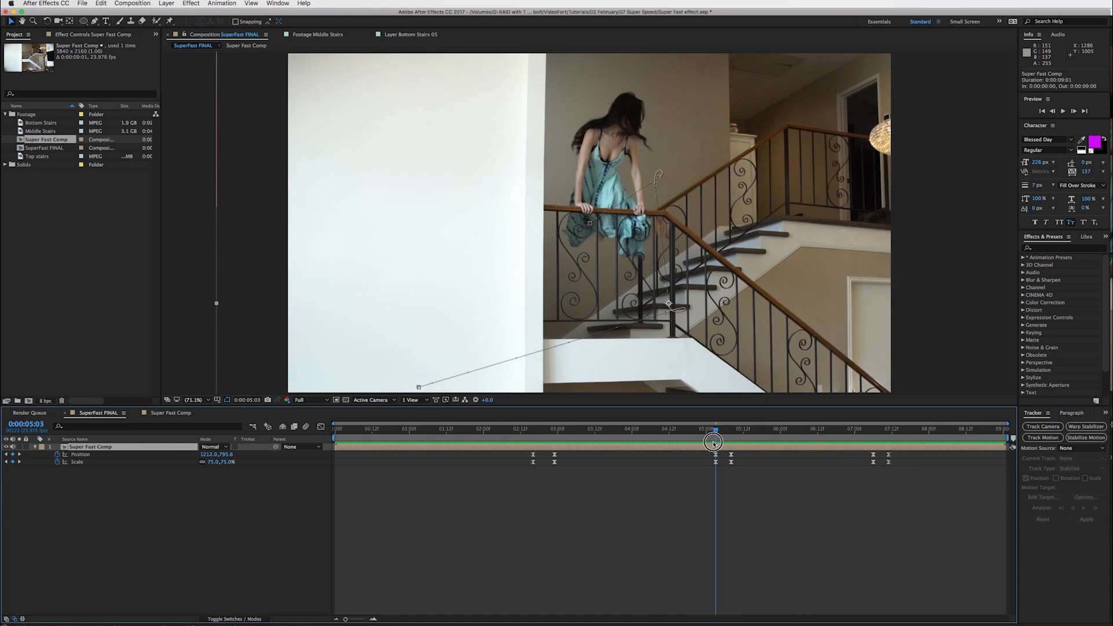
{"action": "left_click", "coordinate": [549, 429]}
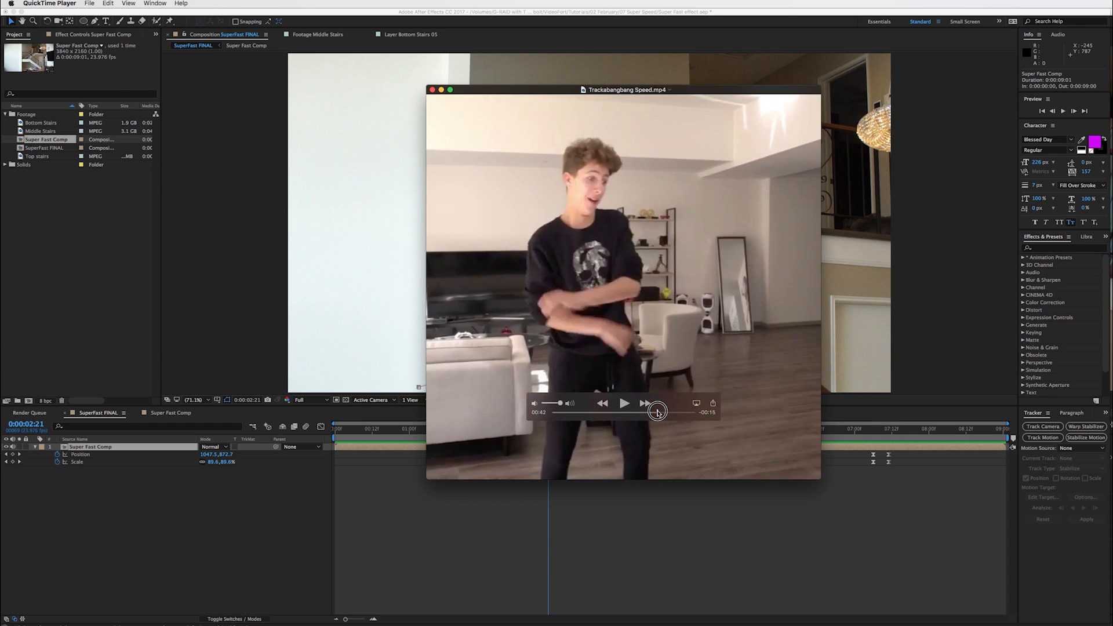
Step: Play the Trackabangbang Speed reference clip, then close it to return to After Effects
{"action": "left_click", "coordinate": [624, 403]}
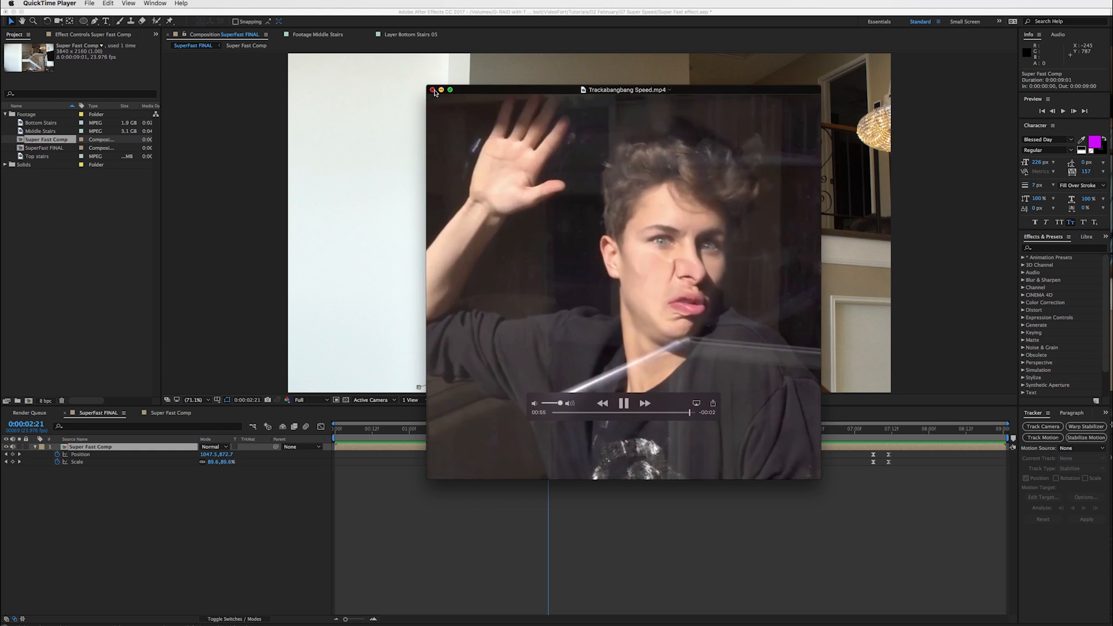
{"action": "left_click", "coordinate": [432, 91]}
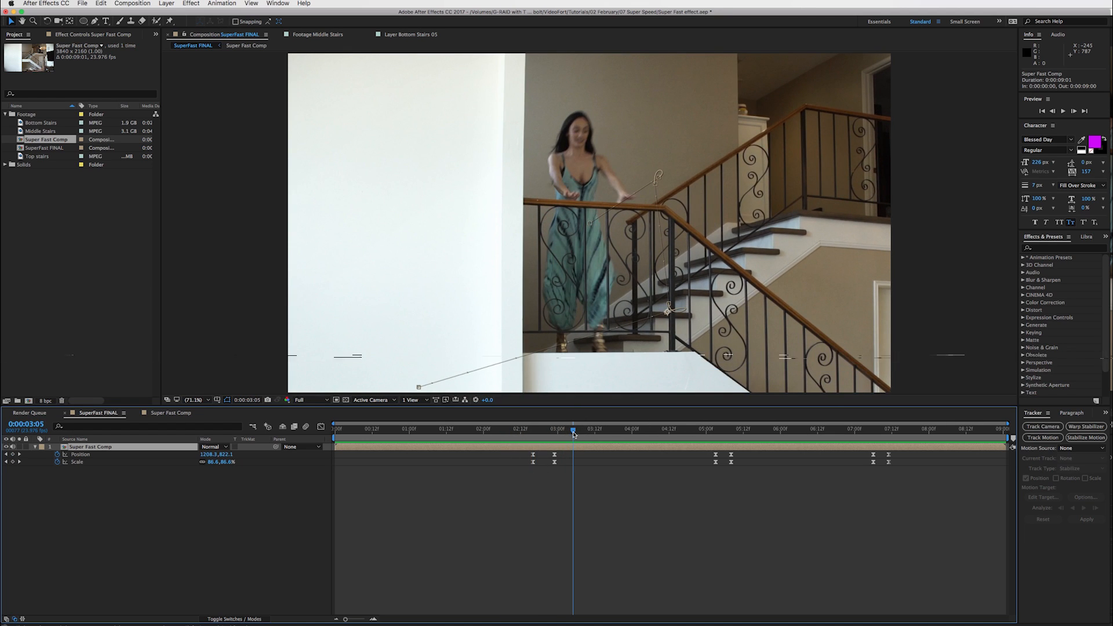
{"action": "left_click", "coordinate": [774, 429]}
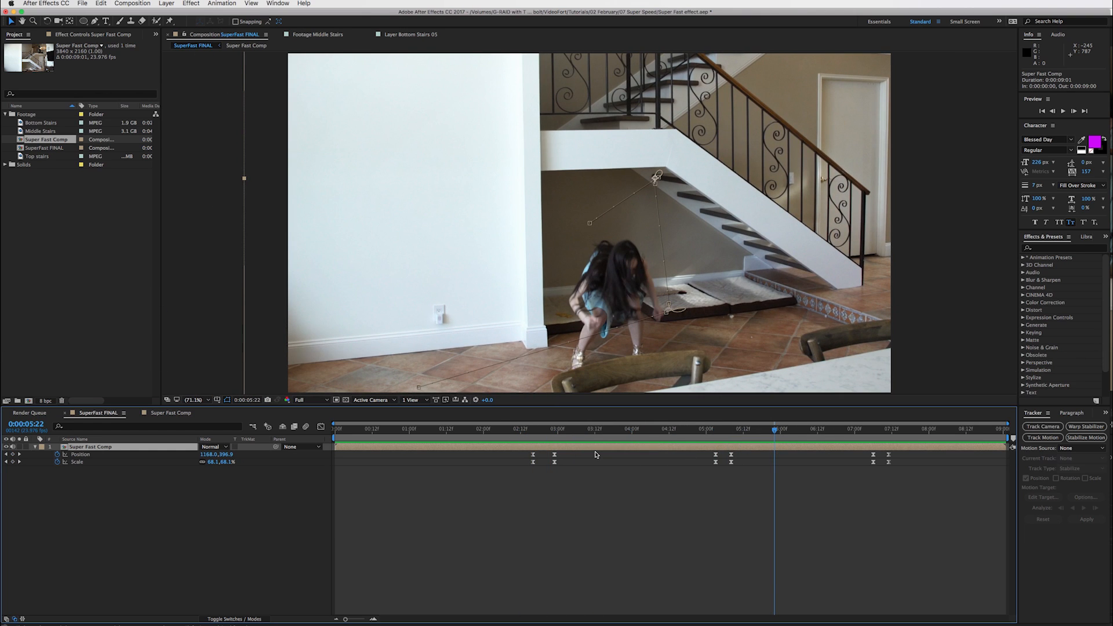
{"action": "mouse_move", "coordinate": [575, 376]}
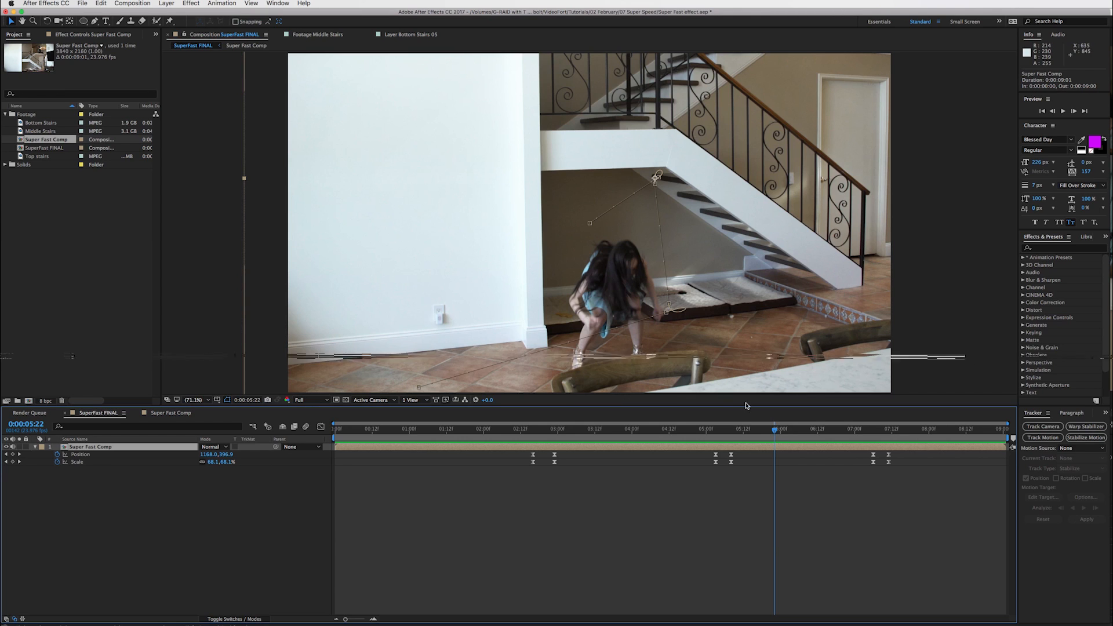
{"action": "mouse_move", "coordinate": [506, 217]}
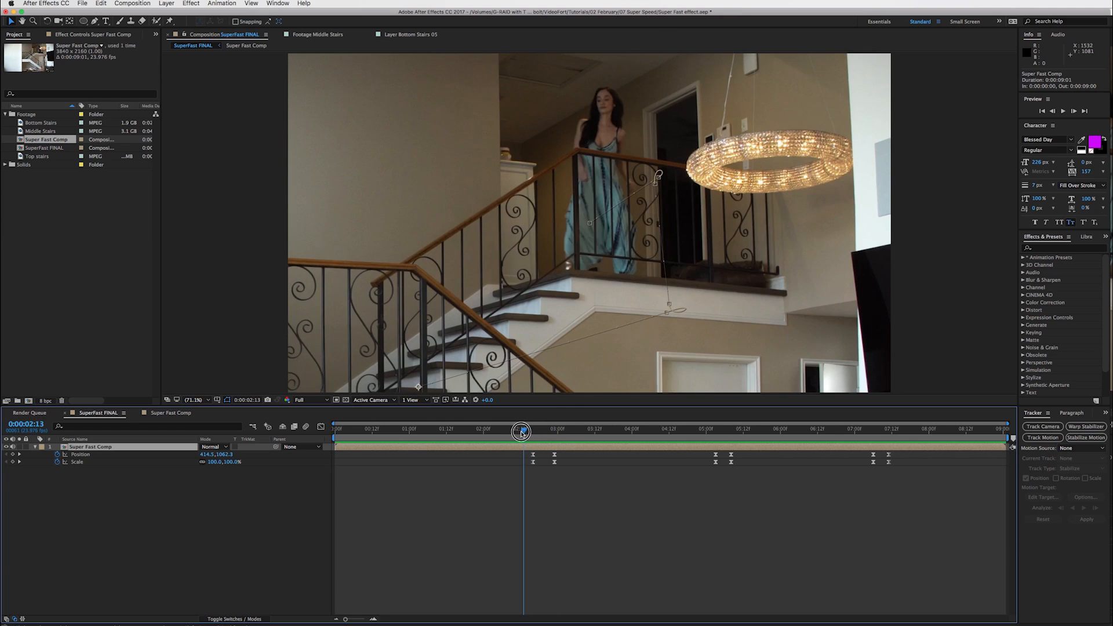
{"action": "left_click_drag", "start_coordinate": [522, 432], "coordinate": [737, 438]}
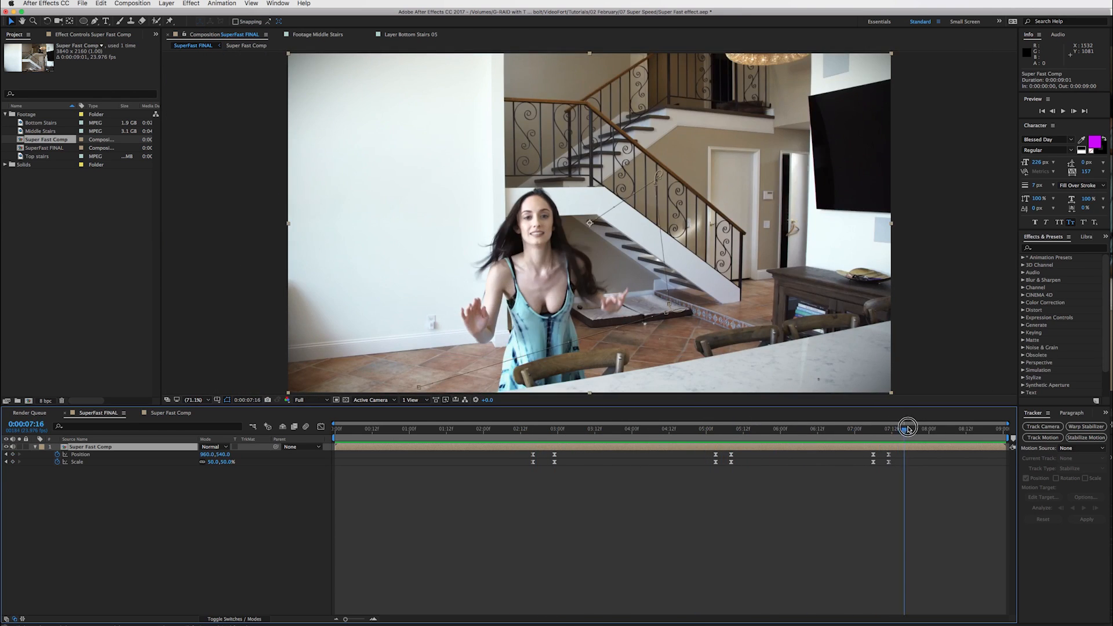
{"action": "left_click_drag", "start_coordinate": [909, 429], "coordinate": [930, 429]}
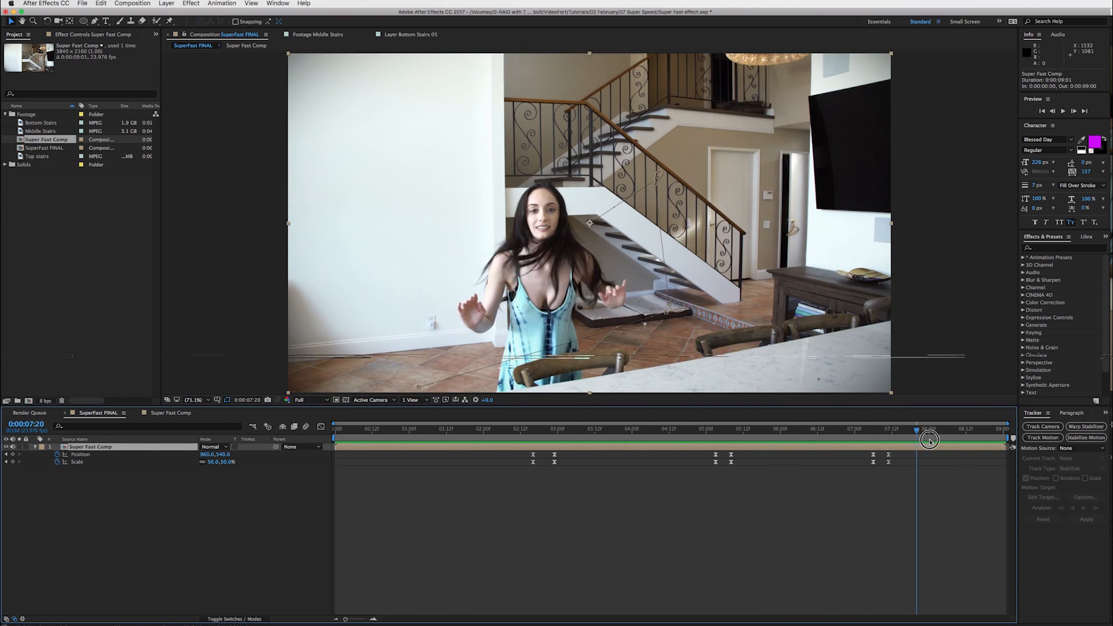
{"action": "left_click_drag", "start_coordinate": [930, 428], "coordinate": [521, 428]}
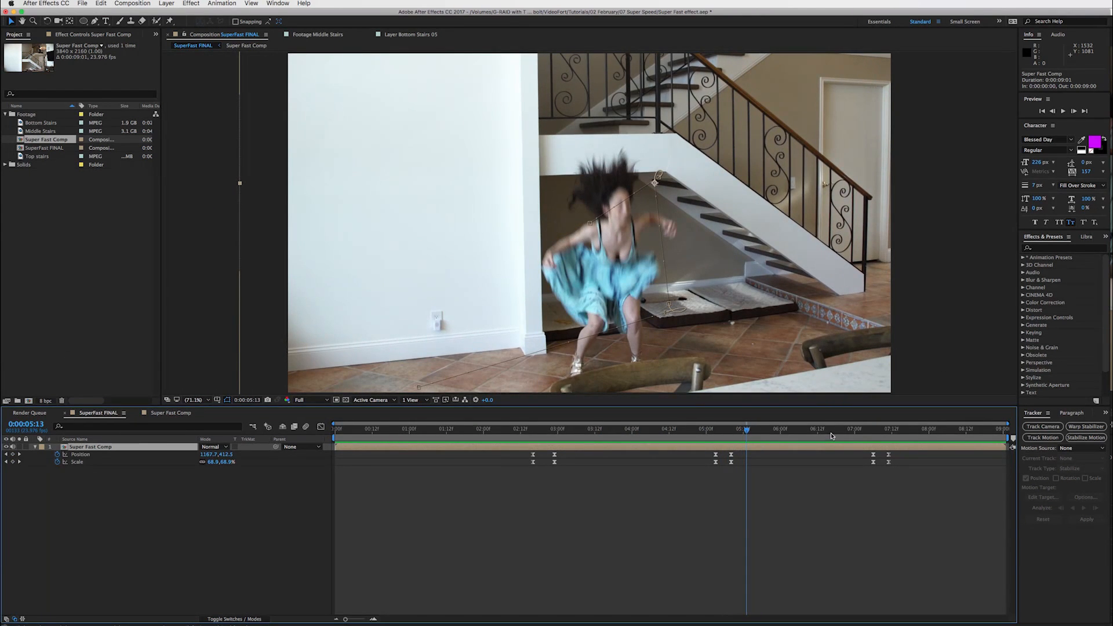
{"action": "left_click", "coordinate": [911, 428]}
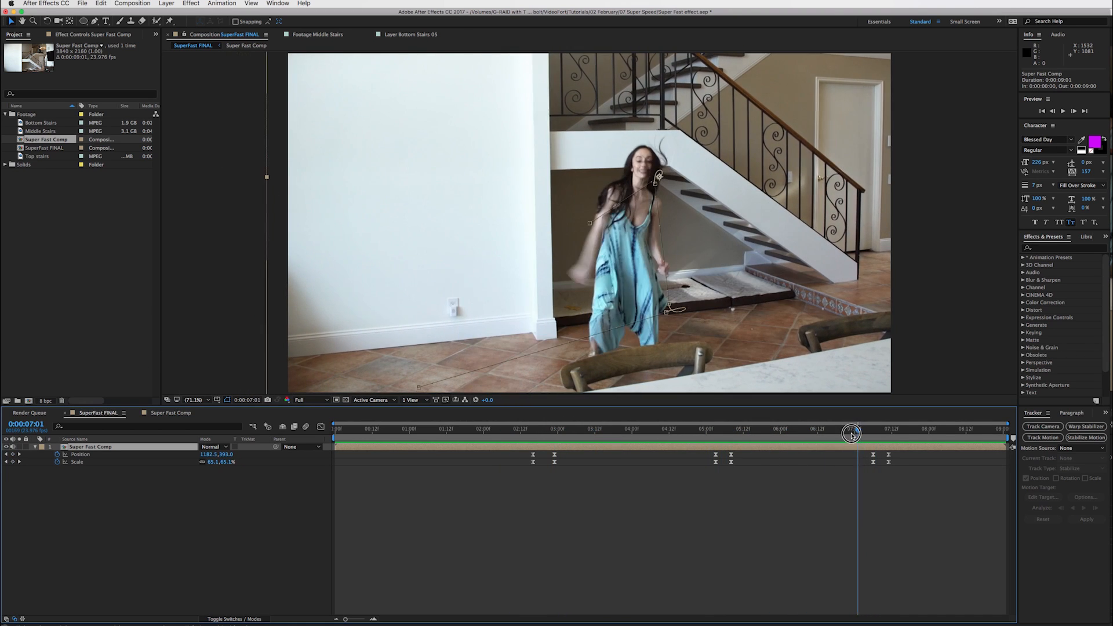
{"action": "left_click_drag", "start_coordinate": [851, 433], "coordinate": [851, 433]}
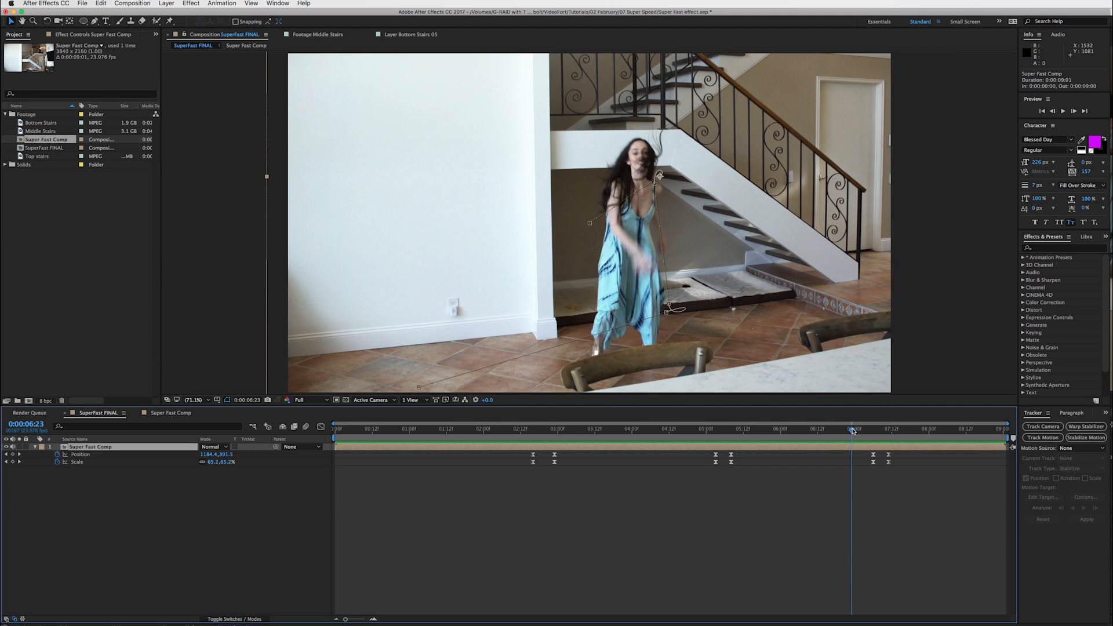